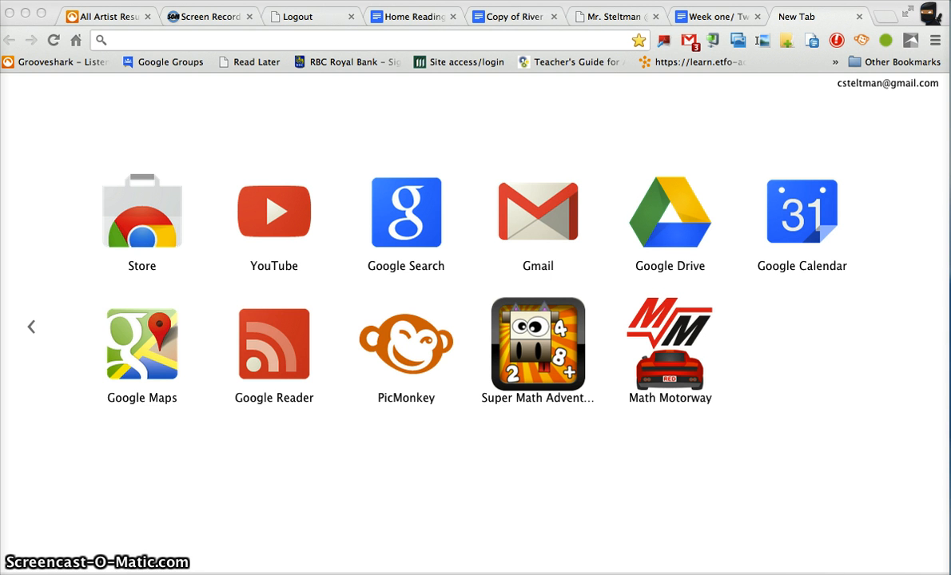
pyautogui.moveTo(415, 44)
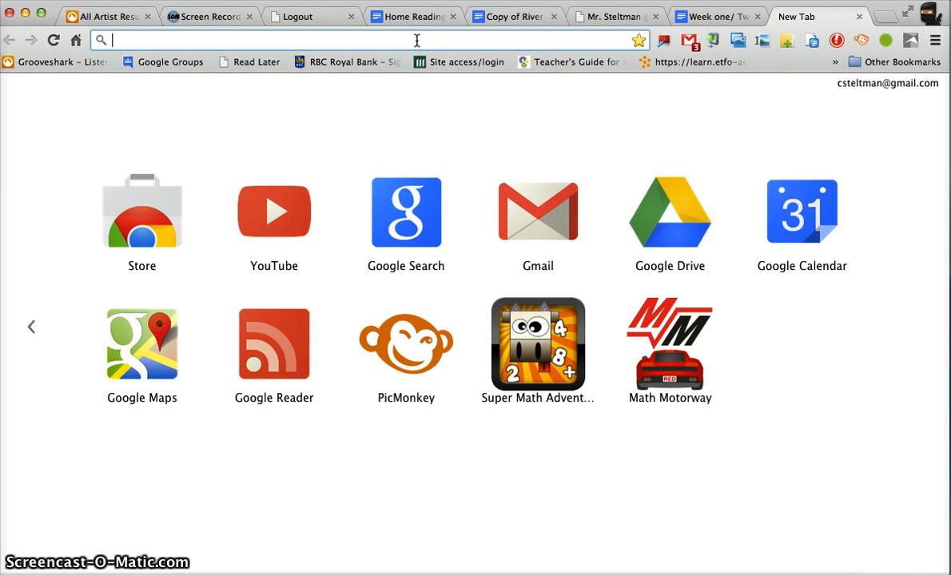
# Step: Go to cloud.hdsb.ca, the Halton Cloud sign-in page, in a new tab
pyautogui.write('cloud.hdsb.ca')
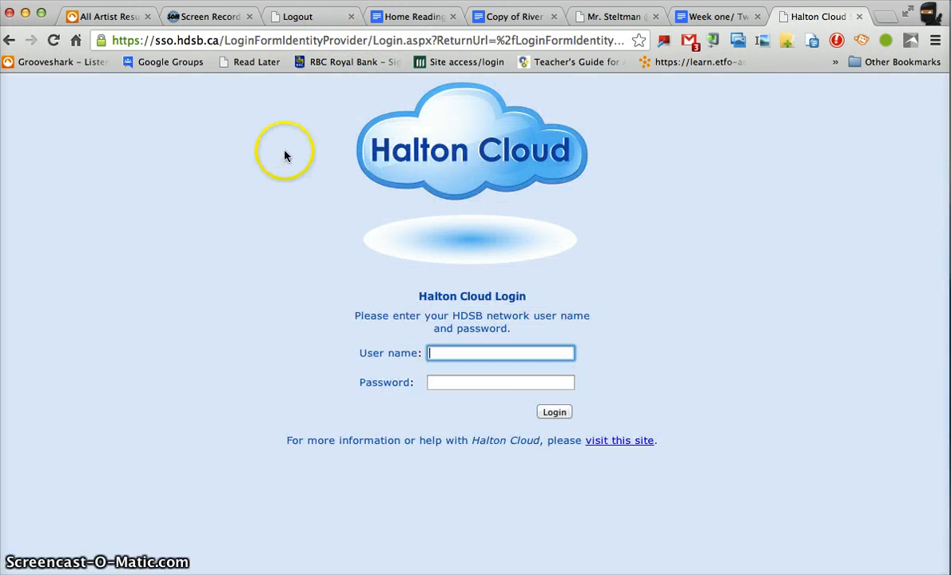
pyautogui.moveTo(492, 366)
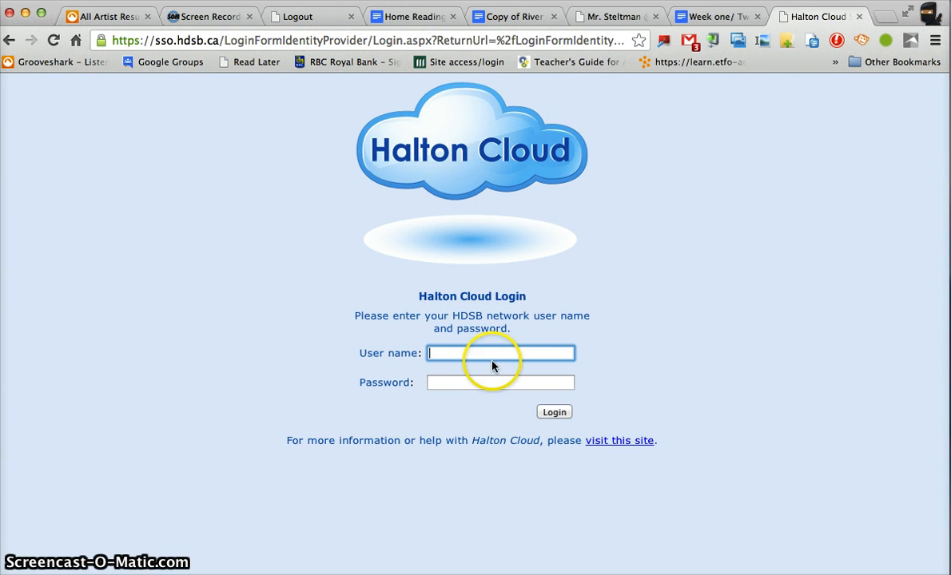
pyautogui.write('steltmac')
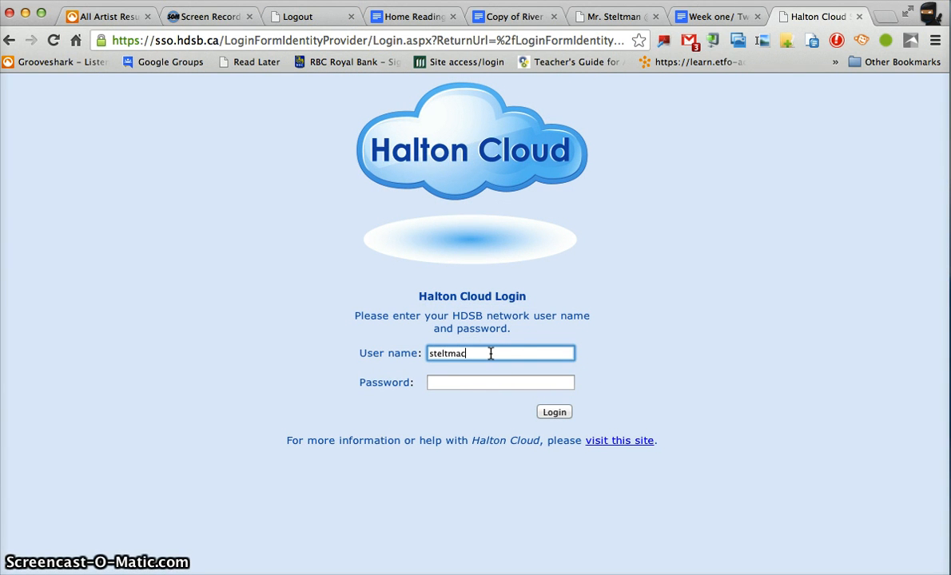
pyautogui.write('c')
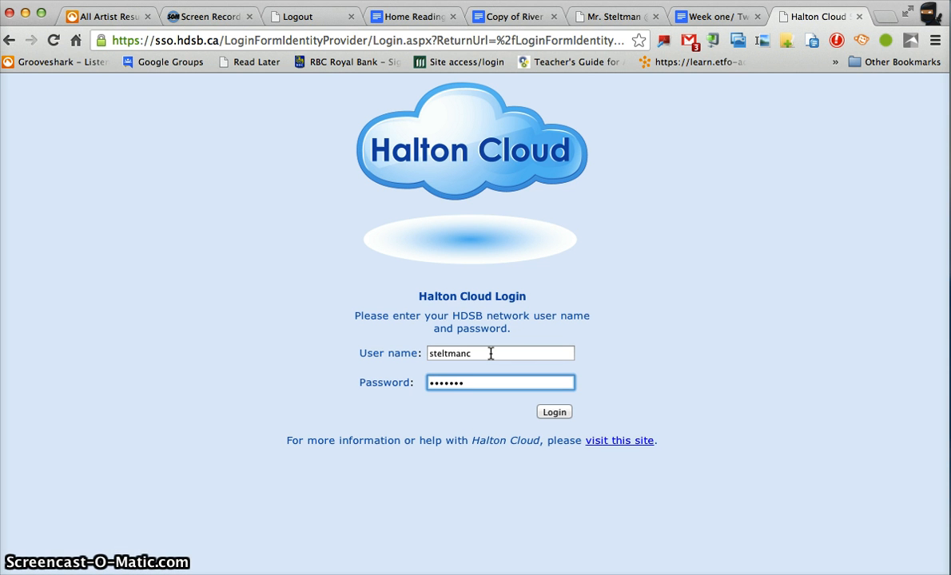
pyautogui.write('•')
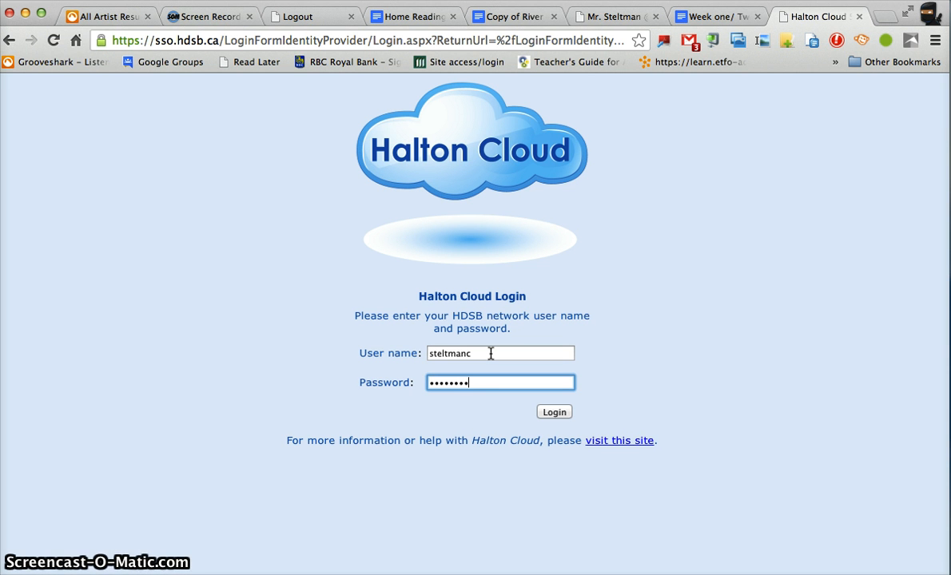
pyautogui.click(553, 412)
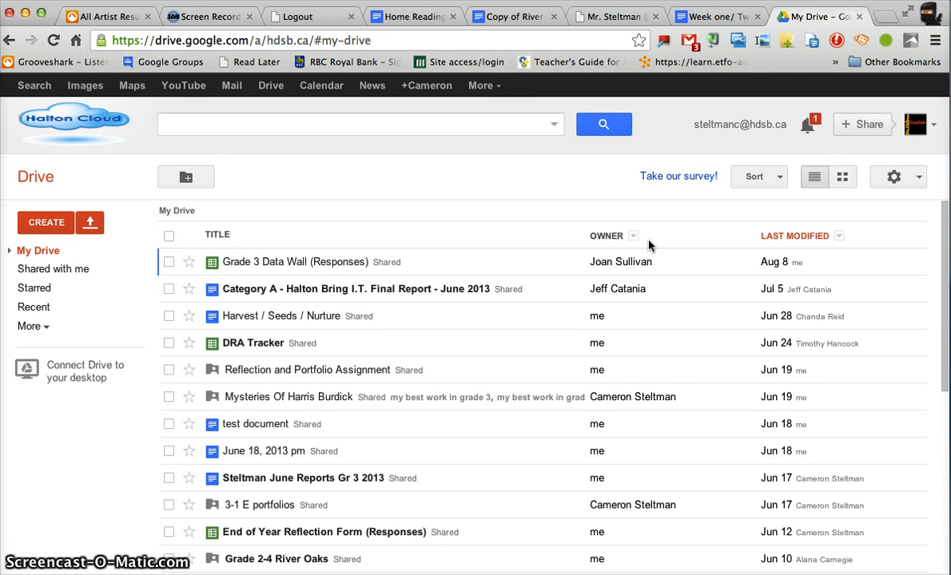
pyautogui.moveTo(345, 189)
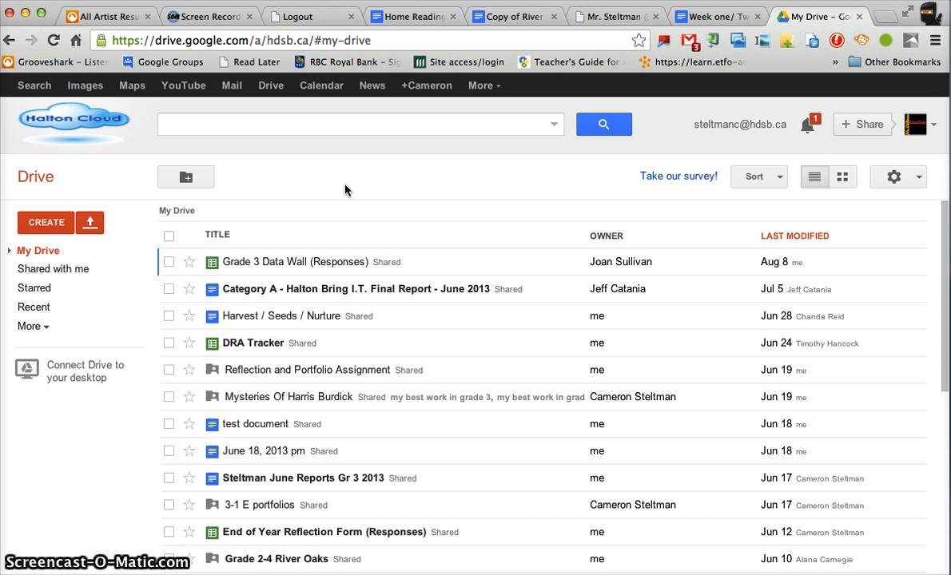
pyautogui.moveTo(47, 222)
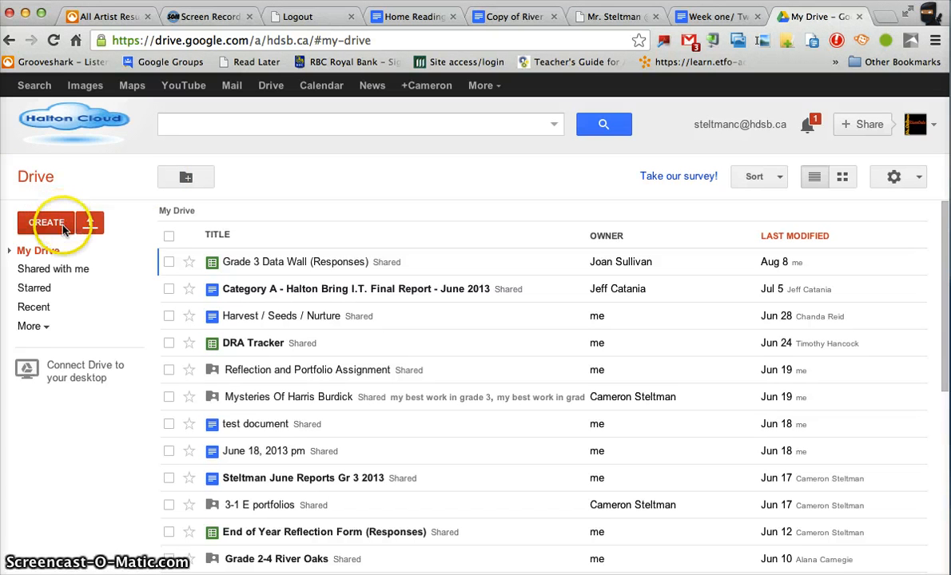
# Step: Create a new blank Document from Drive's CREATE menu
pyautogui.click(46, 222)
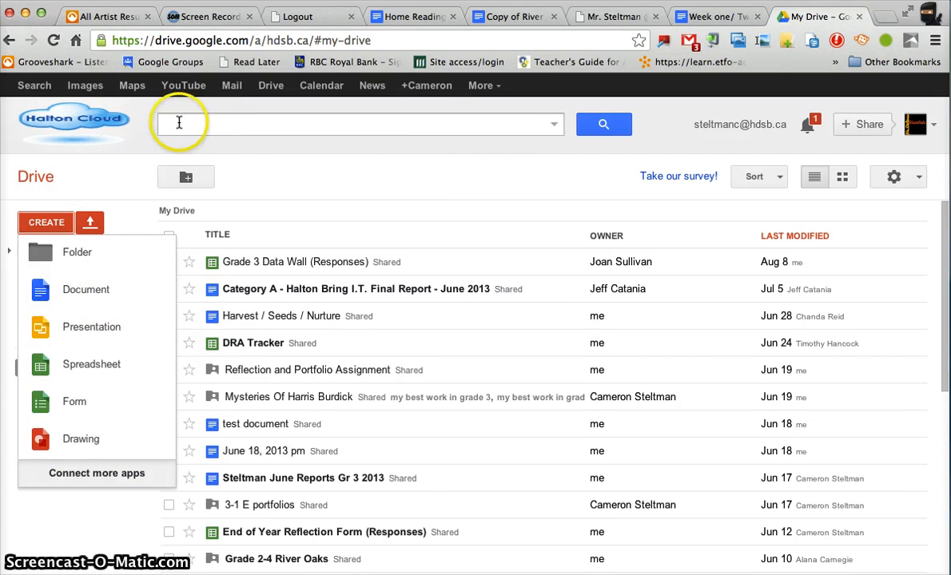
pyautogui.click(425, 174)
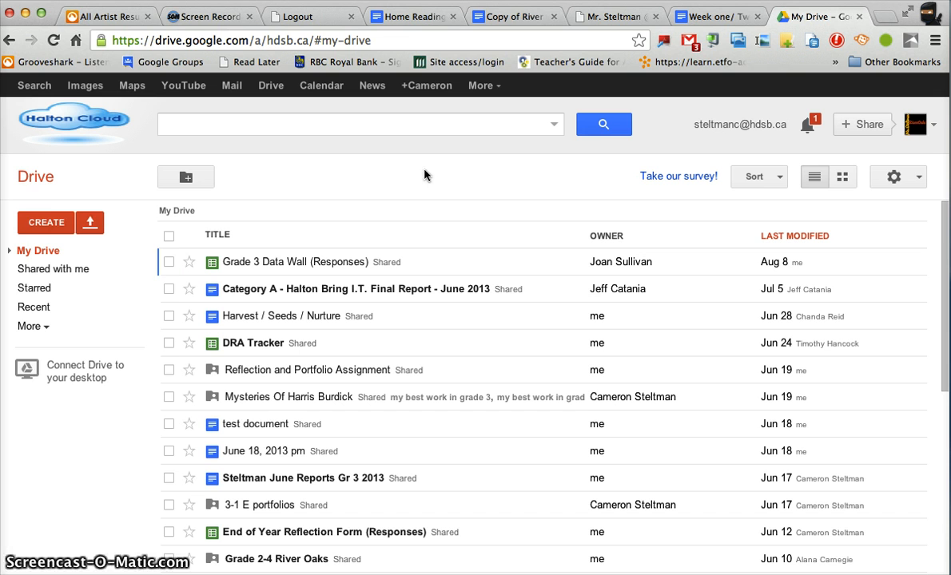
pyautogui.click(45, 223)
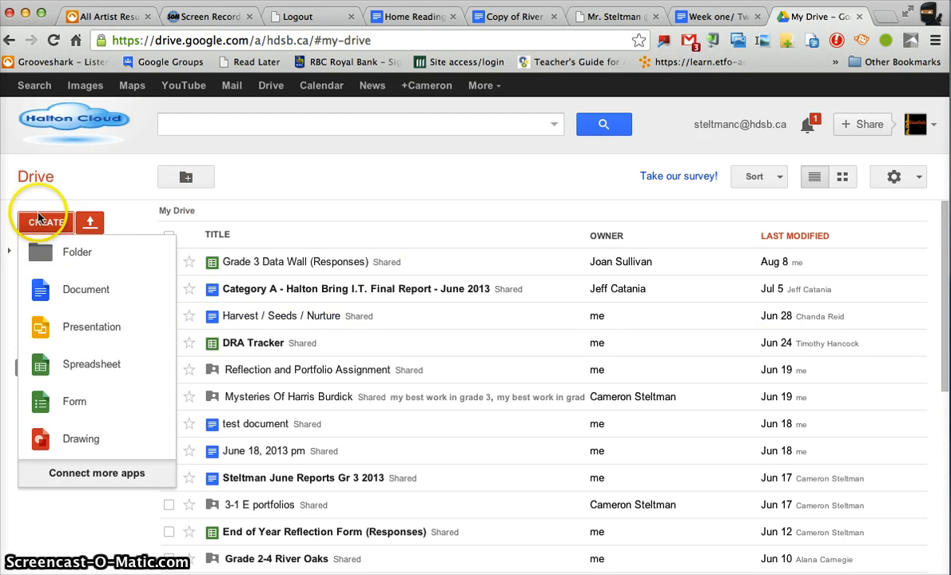
pyautogui.moveTo(86, 289)
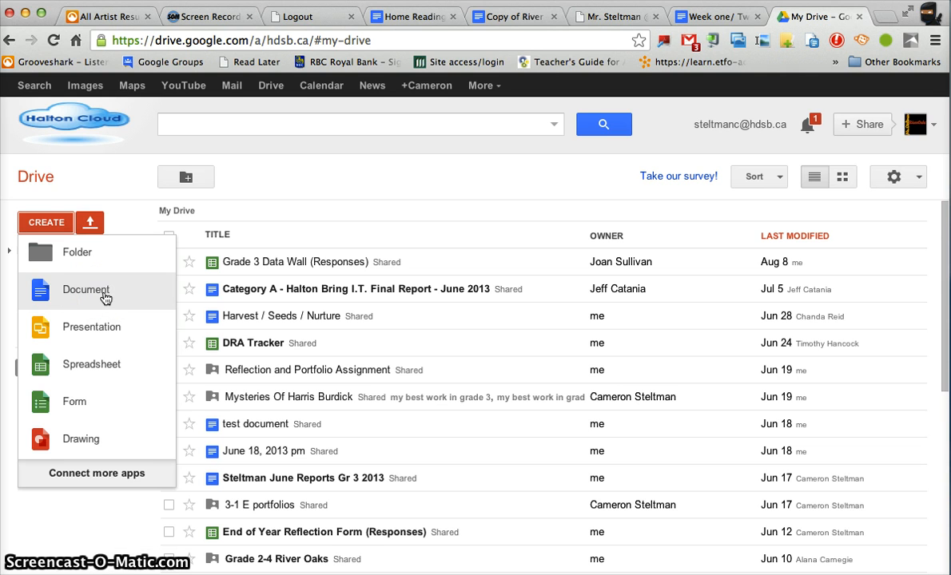
pyautogui.click(87, 290)
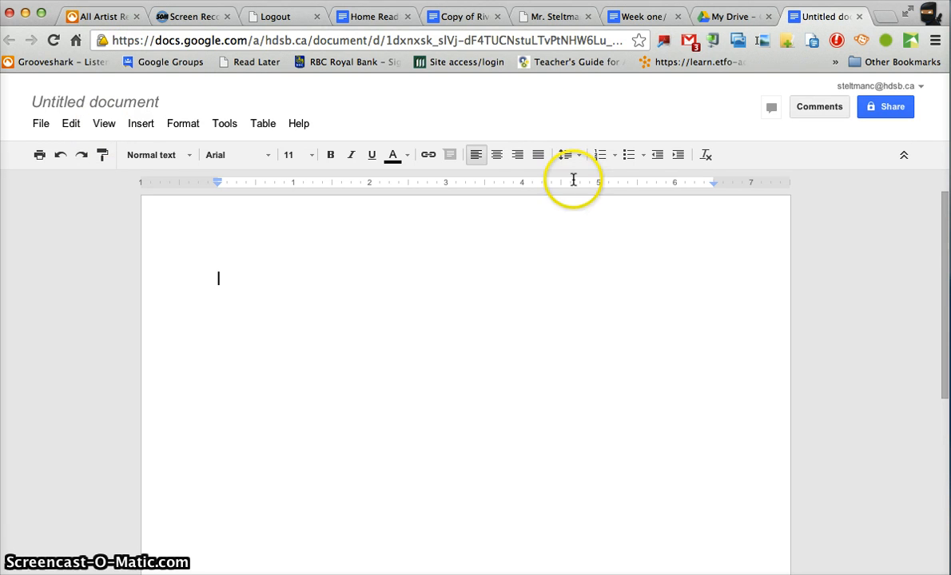
pyautogui.moveTo(323, 234)
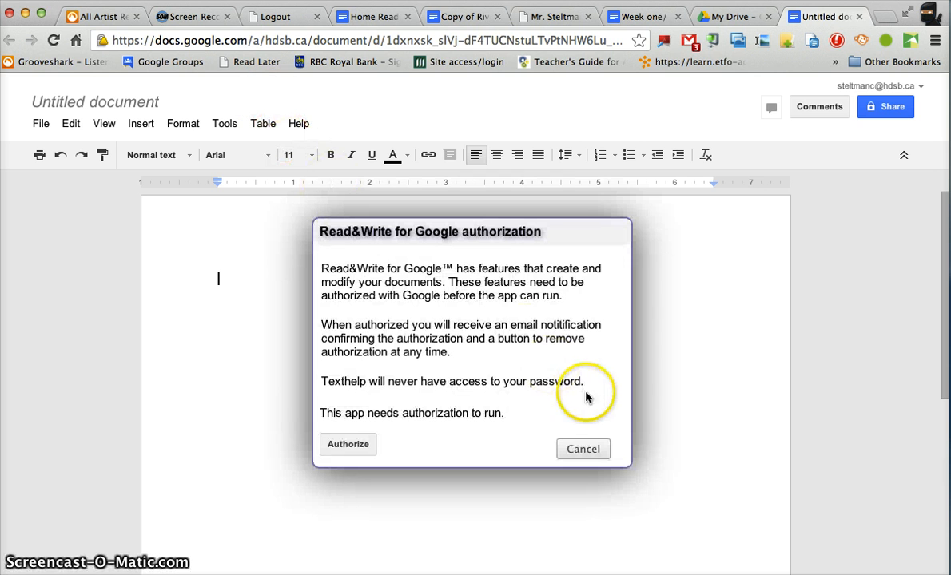
pyautogui.moveTo(463, 422)
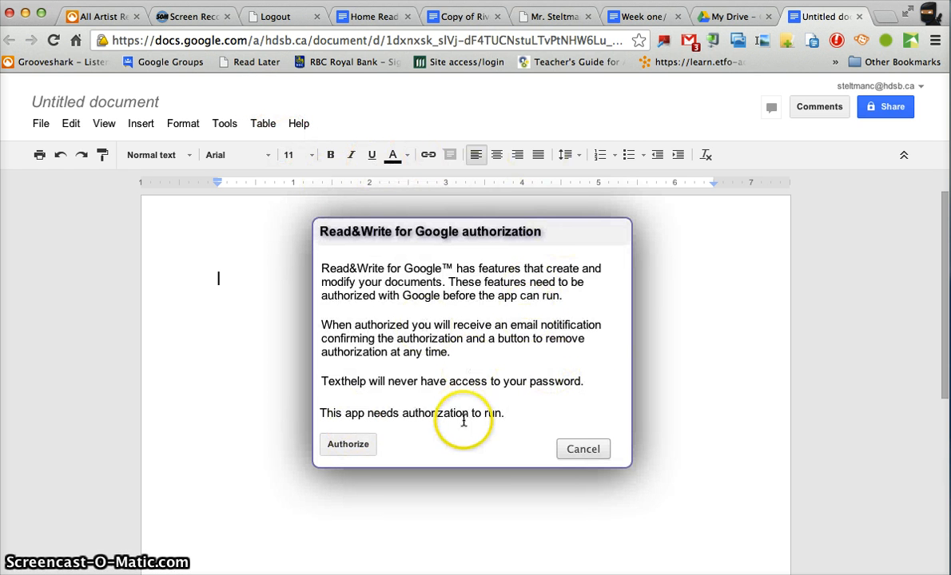
# Step: Authorize the Read&Write for Google add-on and accept its Google permissions
pyautogui.click(349, 444)
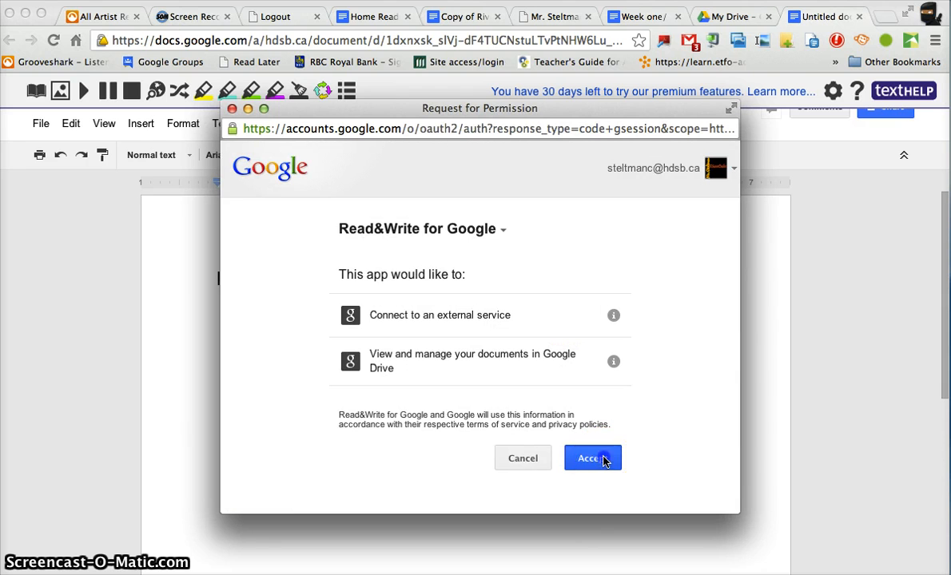
pyautogui.click(591, 457)
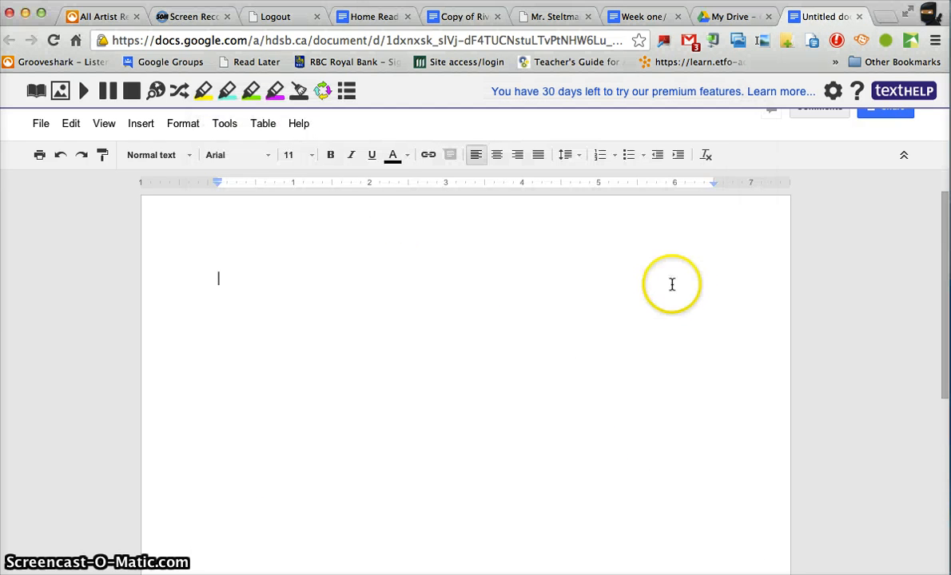
pyautogui.moveTo(844, 115)
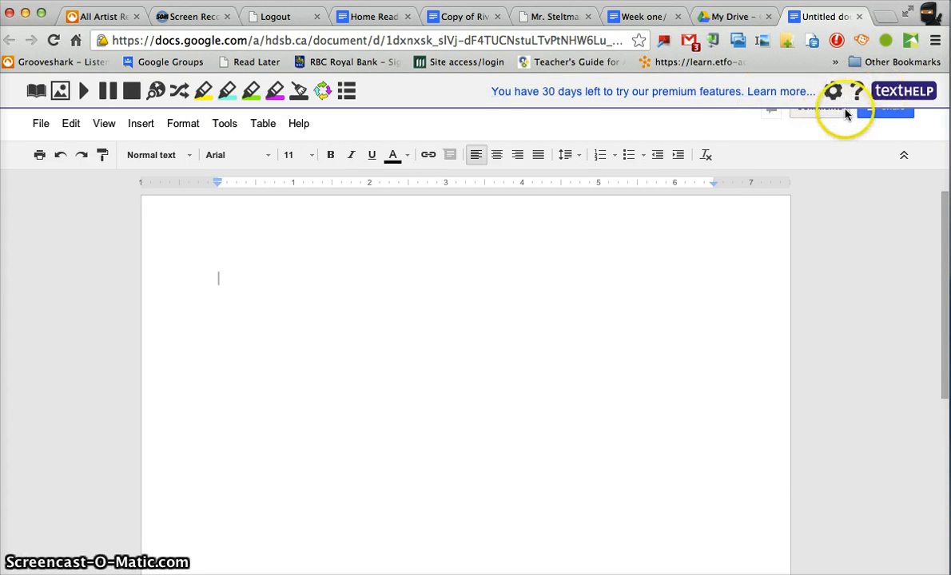
pyautogui.moveTo(415, 277)
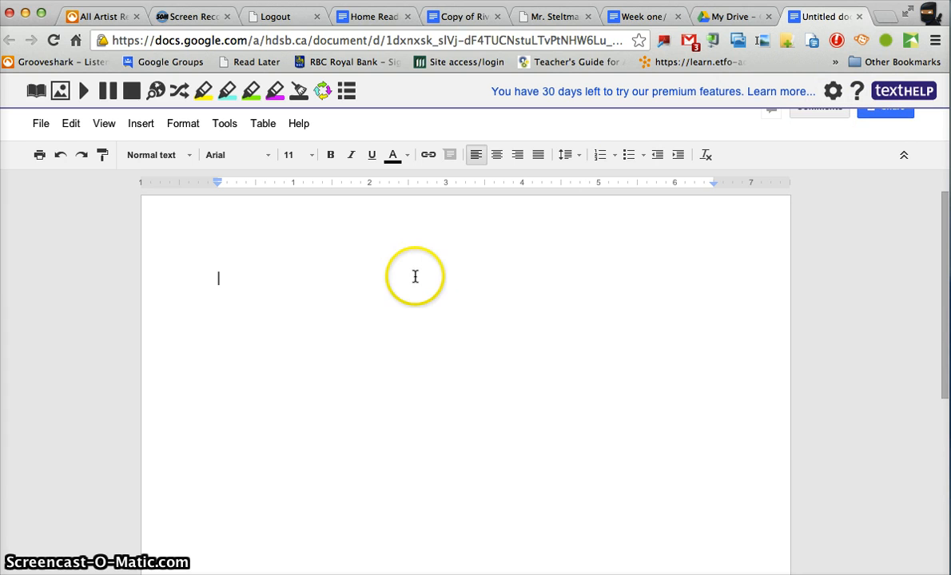
pyautogui.moveTo(504, 230)
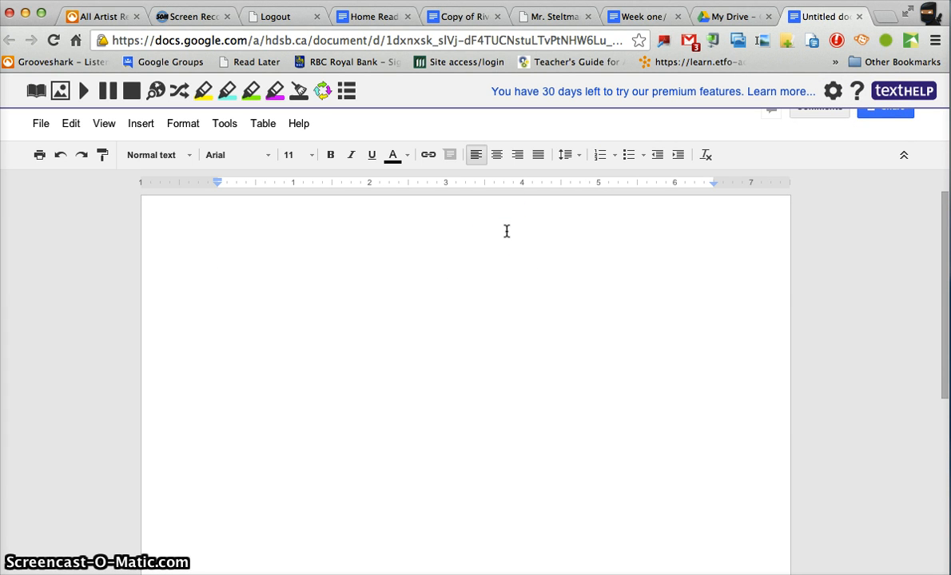
# Step: Write the heading 'Quick Get To Know You Sharing Familiarity Thing …', replacing 'Assignment' with 'Familiarity Thing'
pyautogui.write('Quick G')
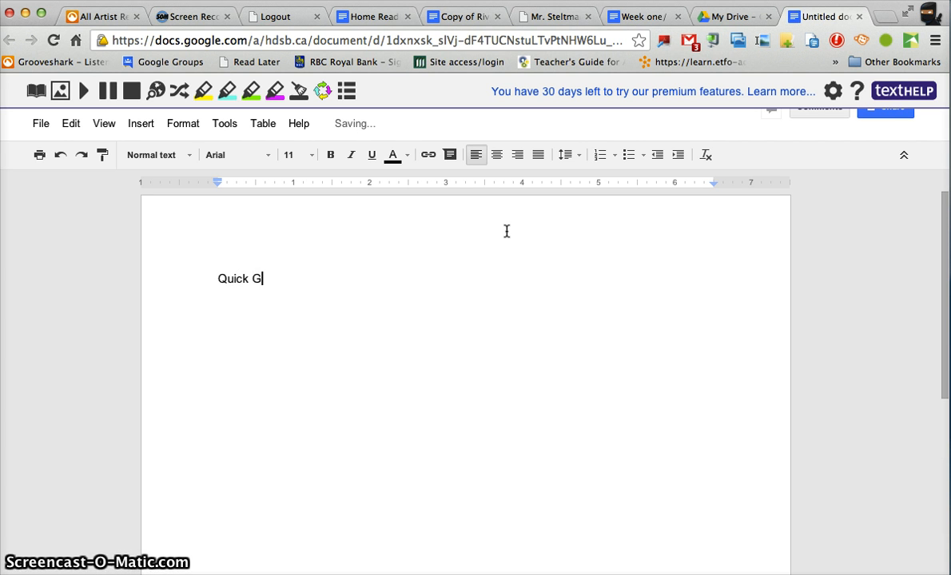
pyautogui.write('et To KNow YOu')
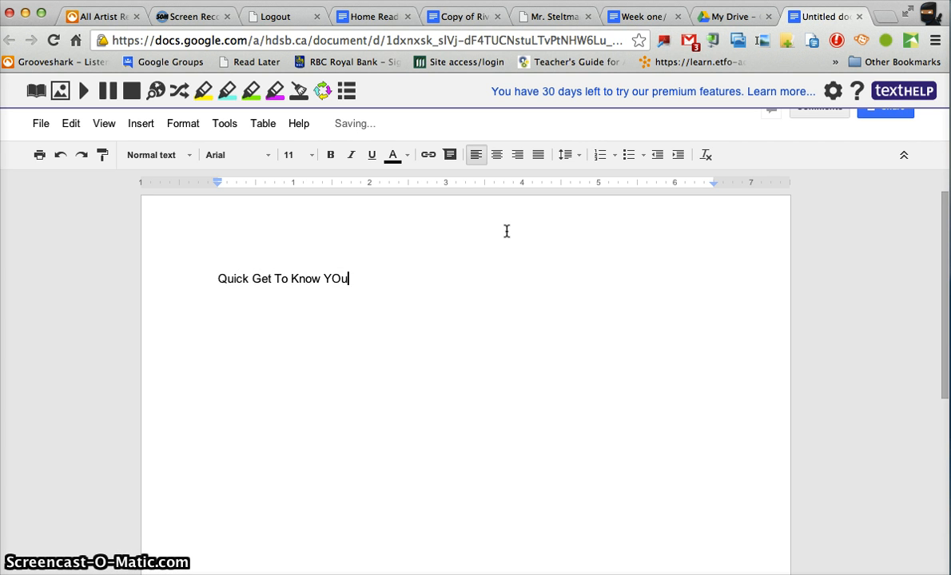
pyautogui.write('Sharing Assignment …')
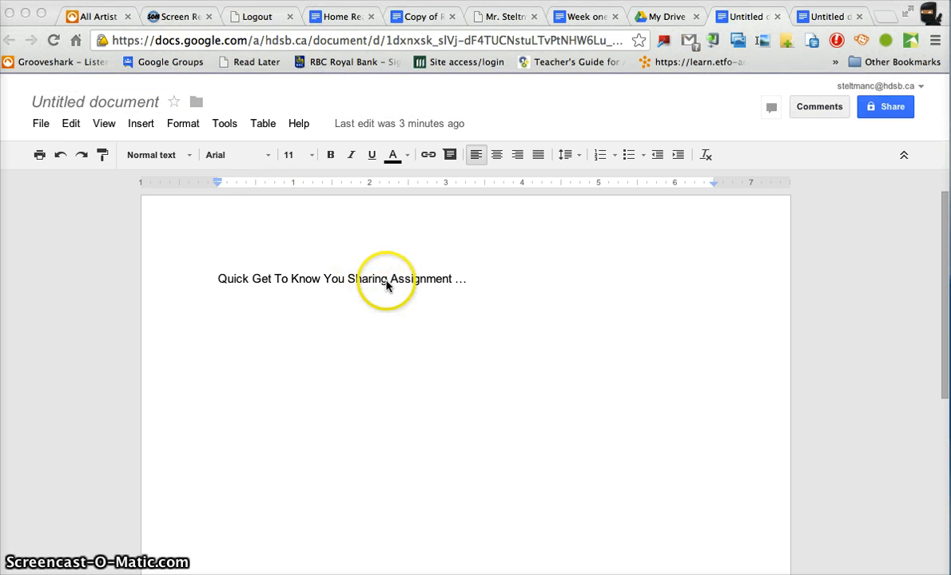
pyautogui.doubleClick(419, 278)
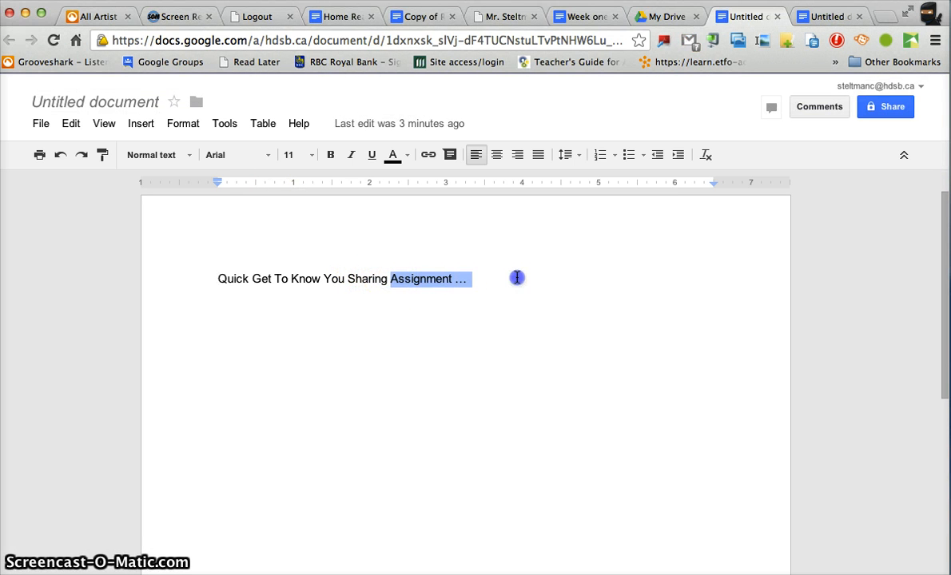
pyautogui.press('Delete')
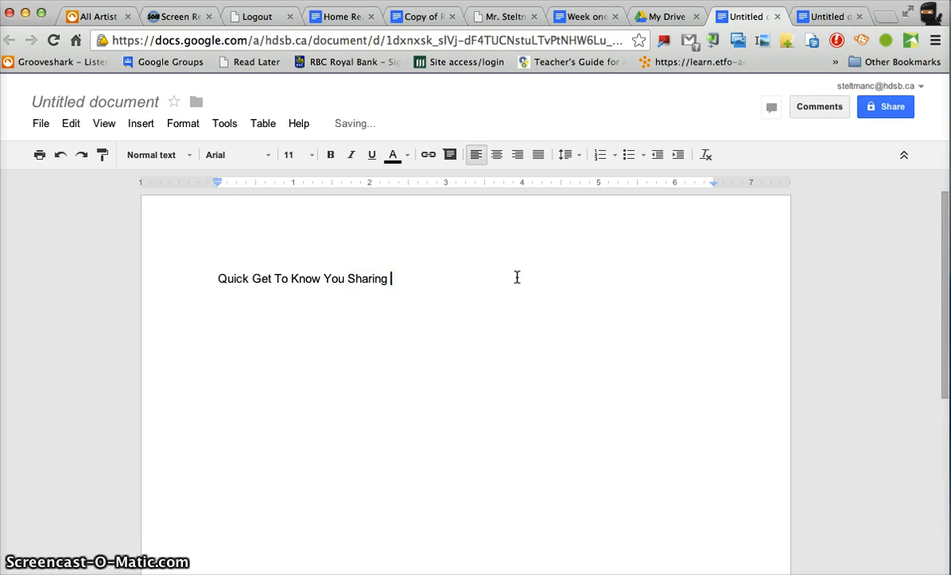
pyautogui.write('Familiar')
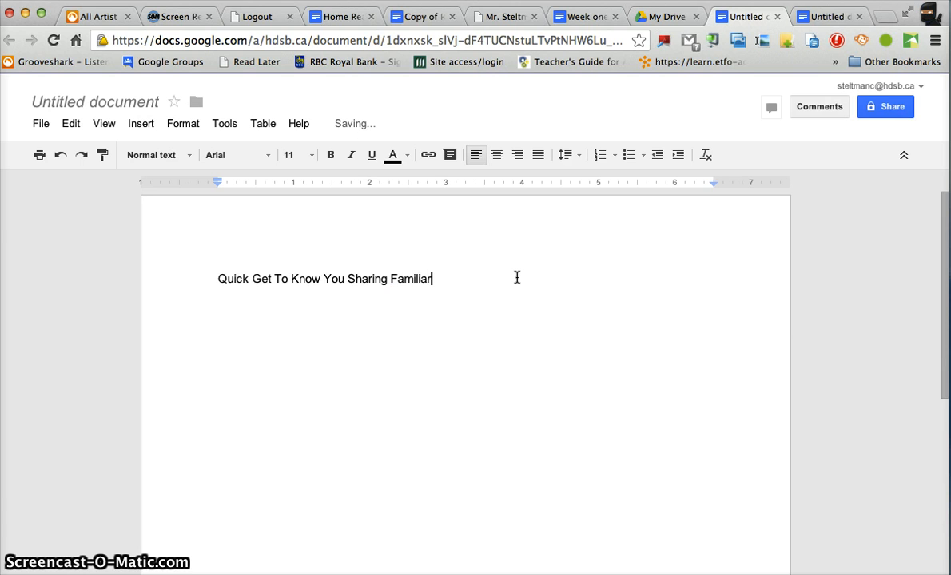
pyautogui.write('ity Th')
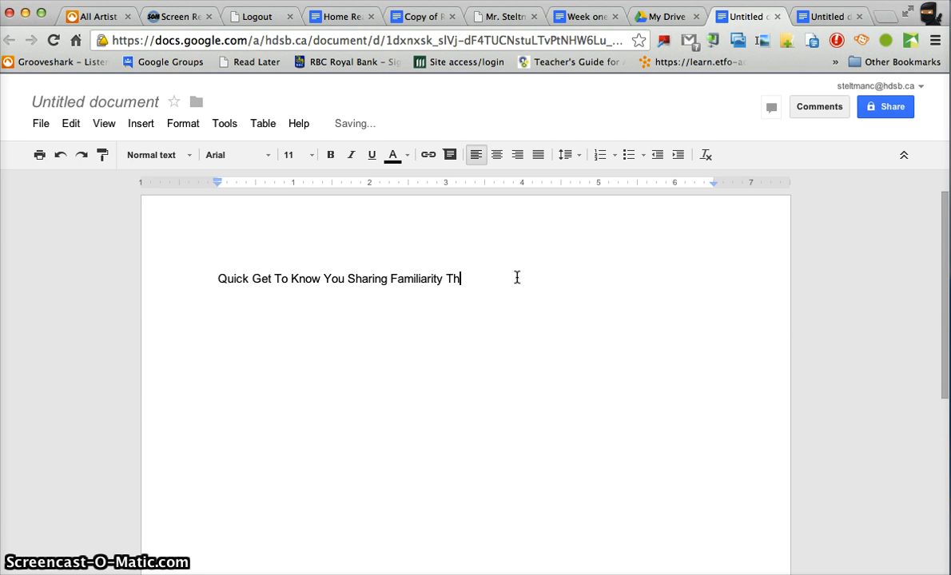
pyautogui.write('ing …')
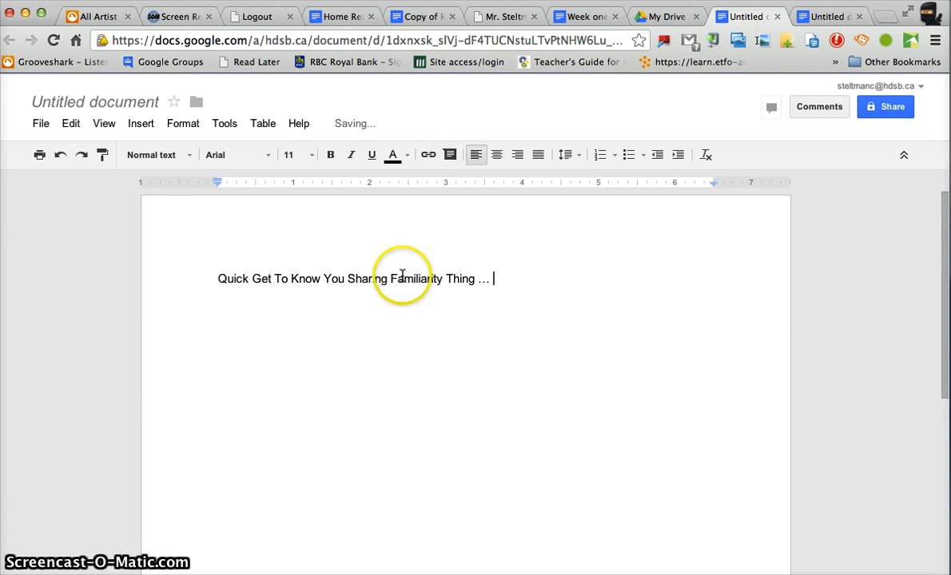
pyautogui.moveTo(562, 224)
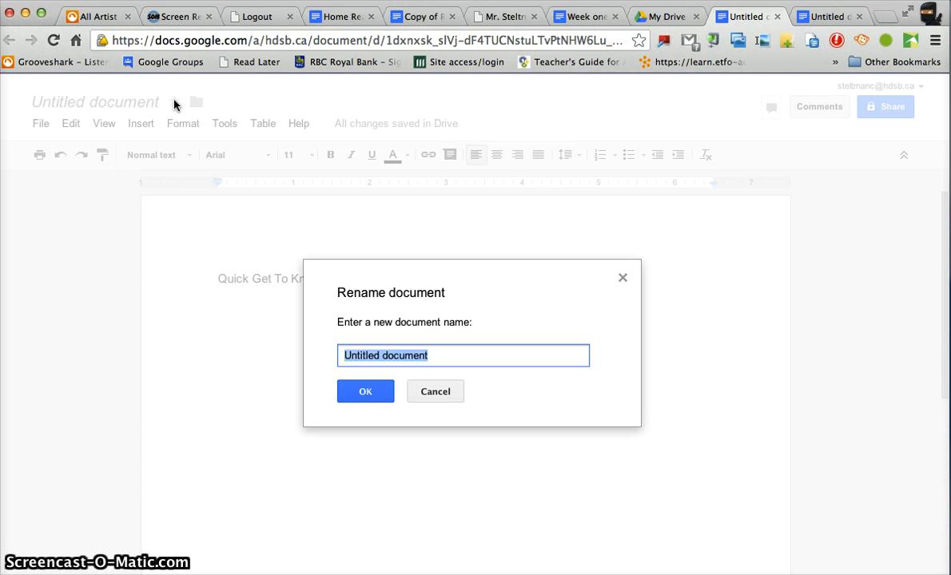
# Step: Rename the document to 'Steltman Bio' and return the cursor to the body
pyautogui.write('Stelt')
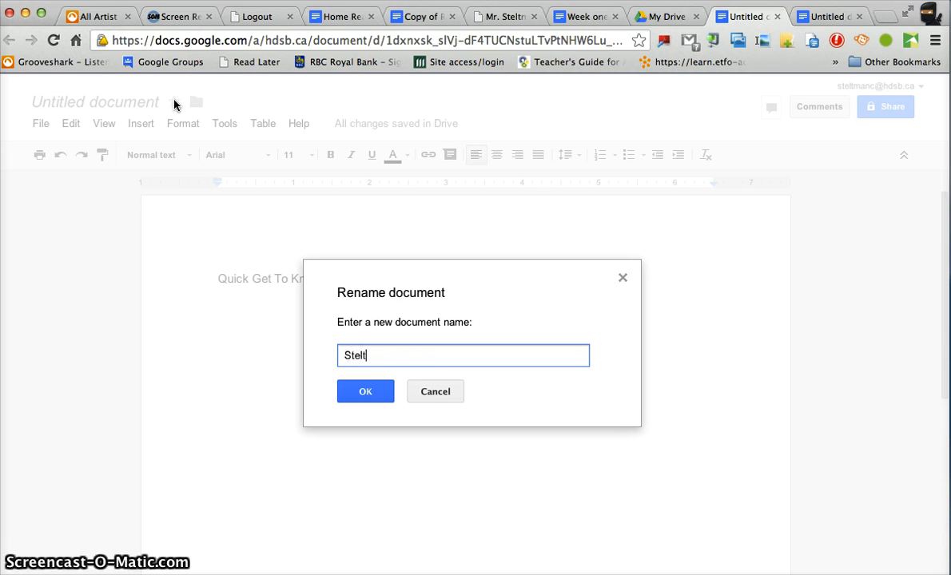
pyautogui.write('man Bio')
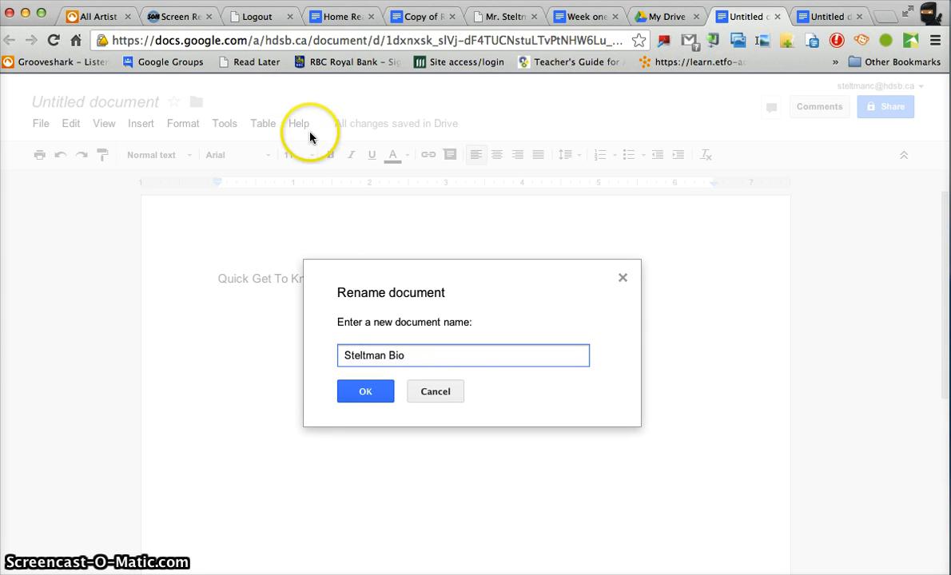
pyautogui.click(365, 391)
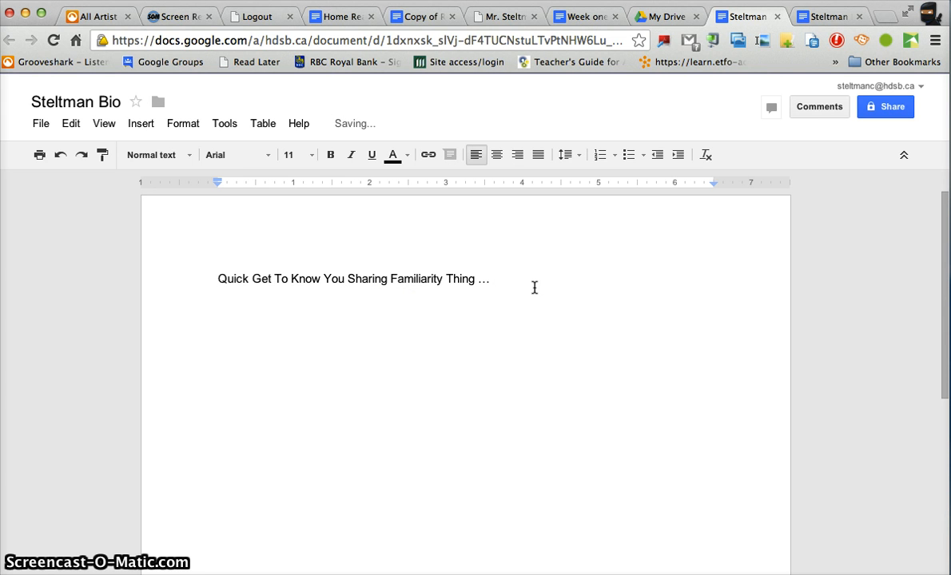
pyautogui.click(321, 387)
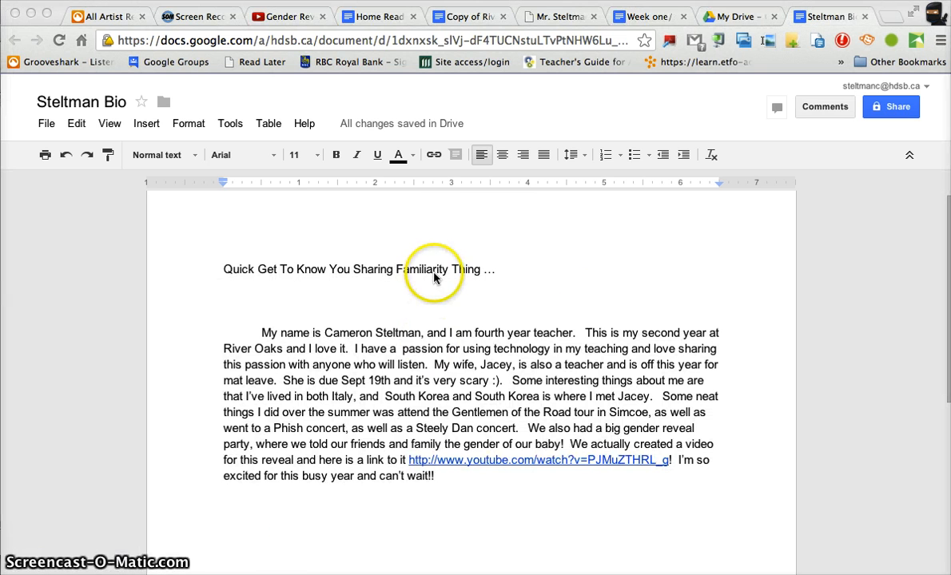
pyautogui.moveTo(662, 249)
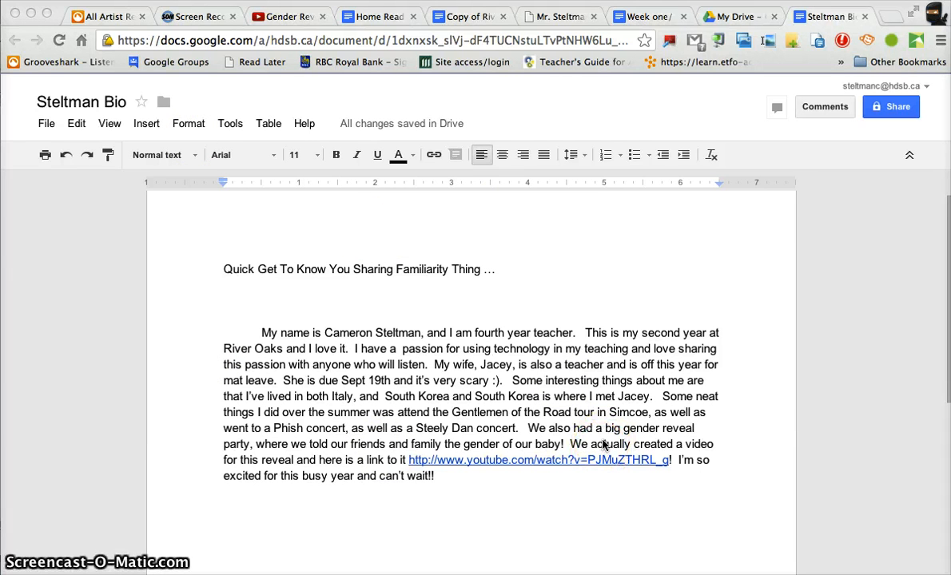
pyautogui.moveTo(929, 109)
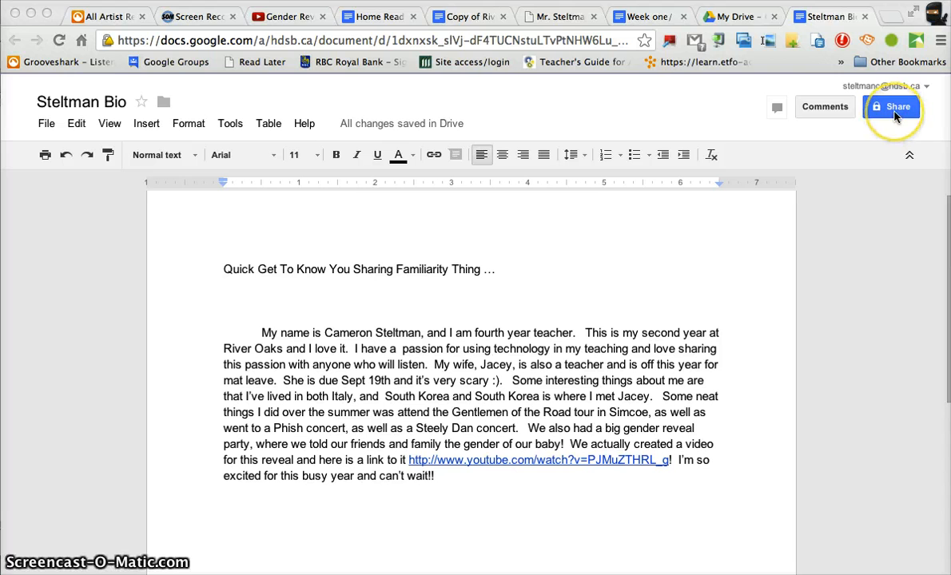
pyautogui.moveTo(850, 136)
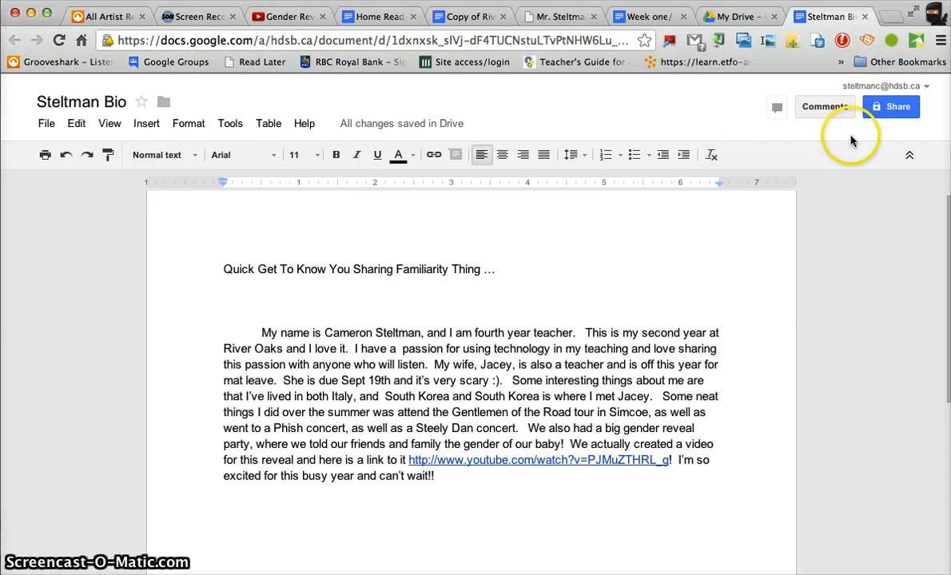
pyautogui.click(223, 316)
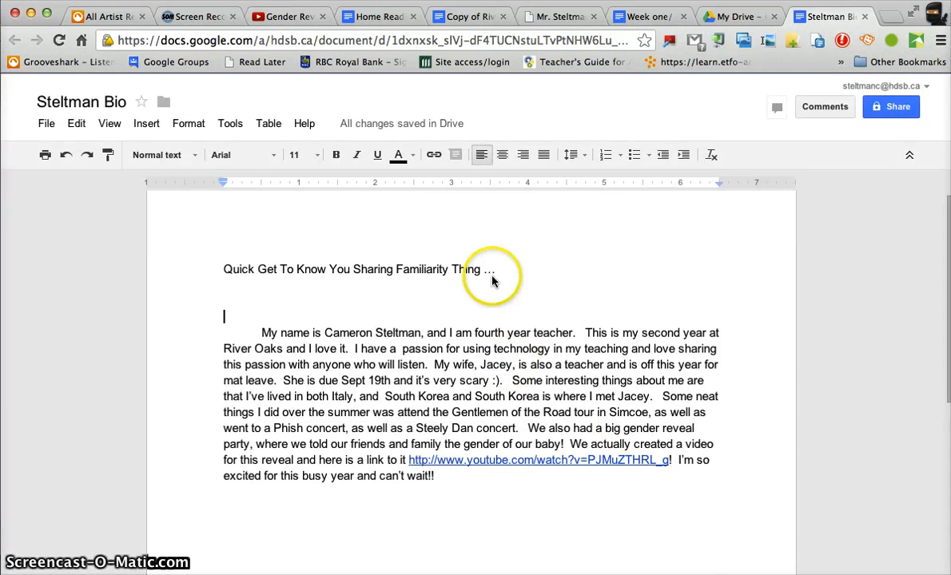
pyautogui.click(890, 106)
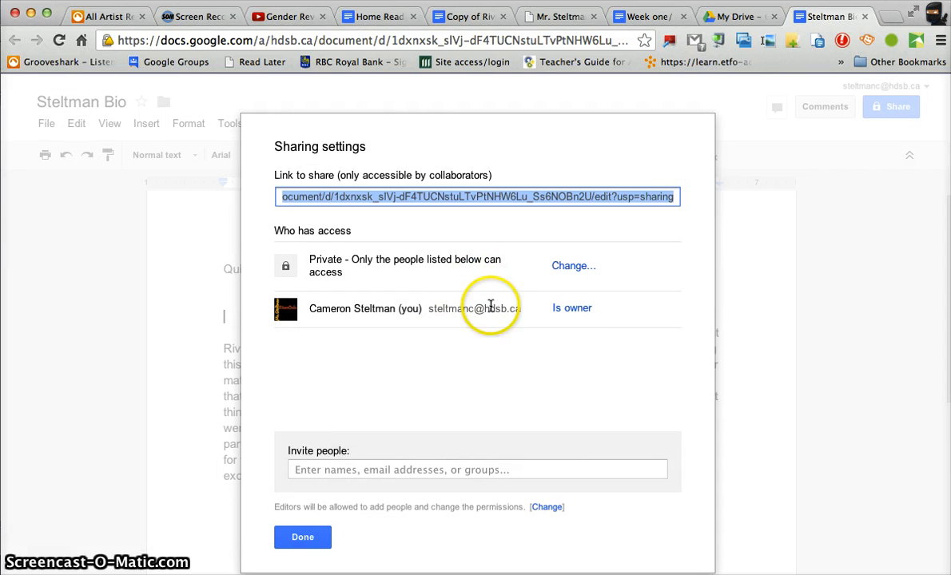
pyautogui.click(412, 470)
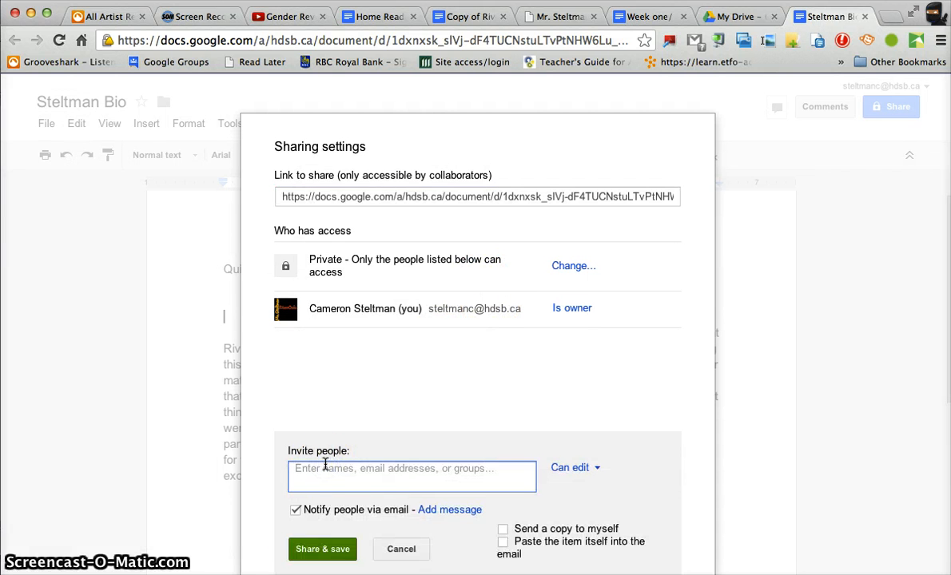
pyautogui.write('mike buk')
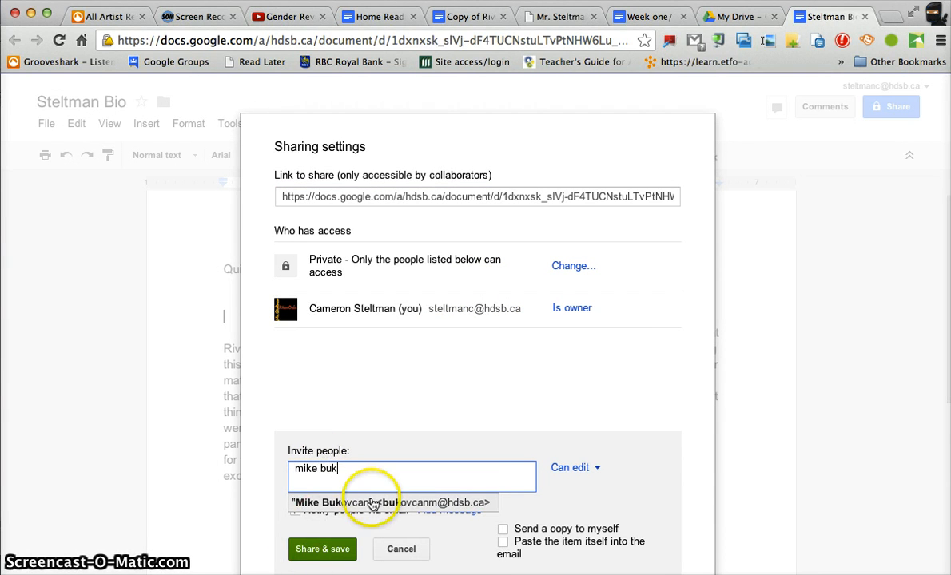
pyautogui.click(390, 502)
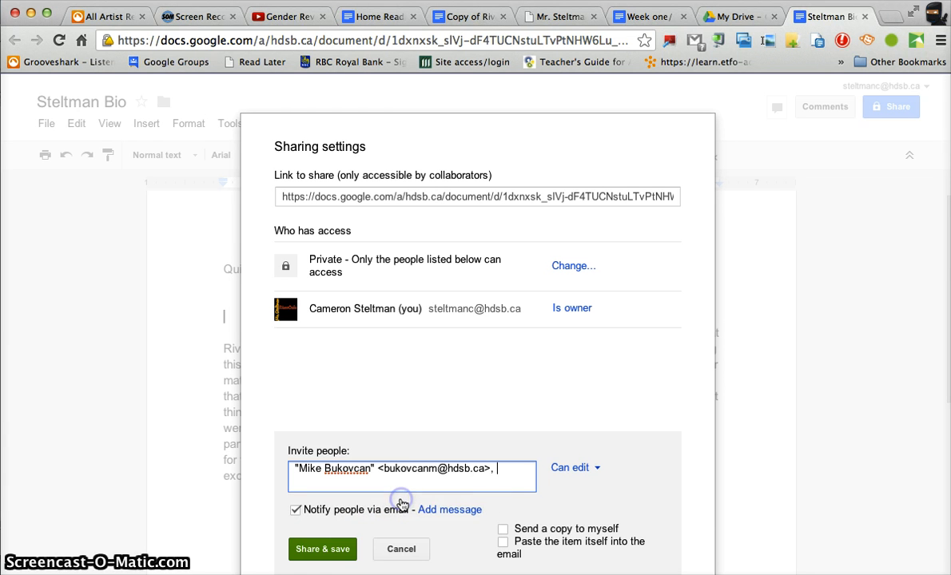
pyautogui.write('ra')
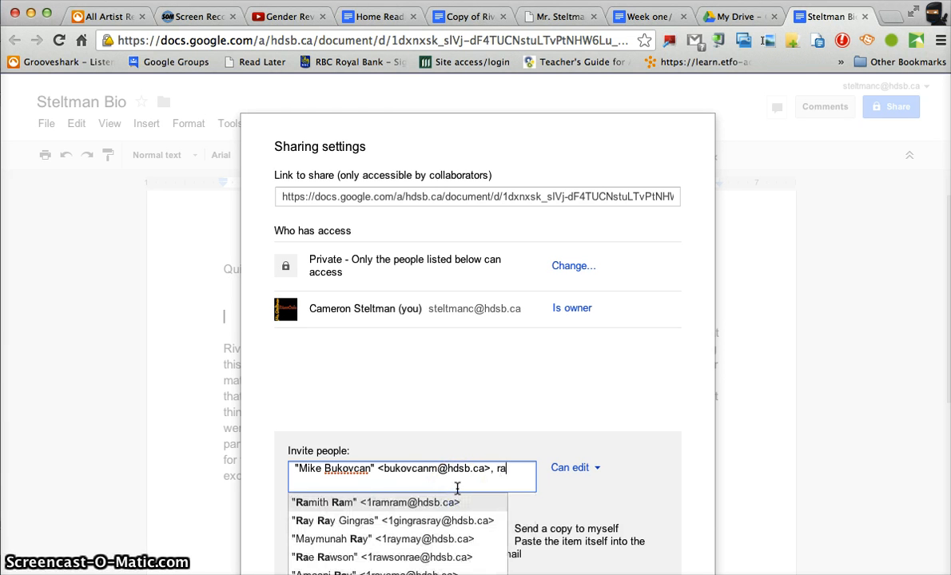
pyautogui.write('quel')
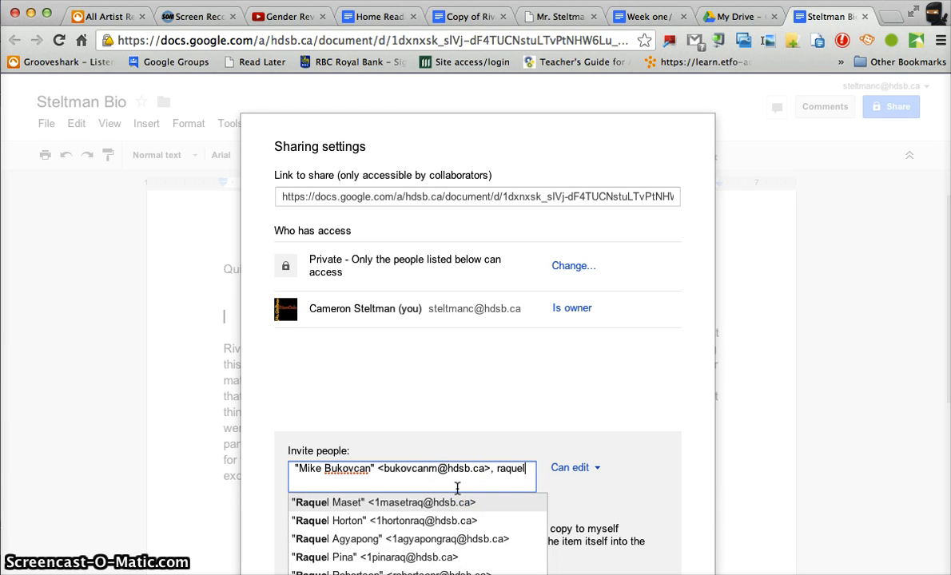
pyautogui.write('benn')
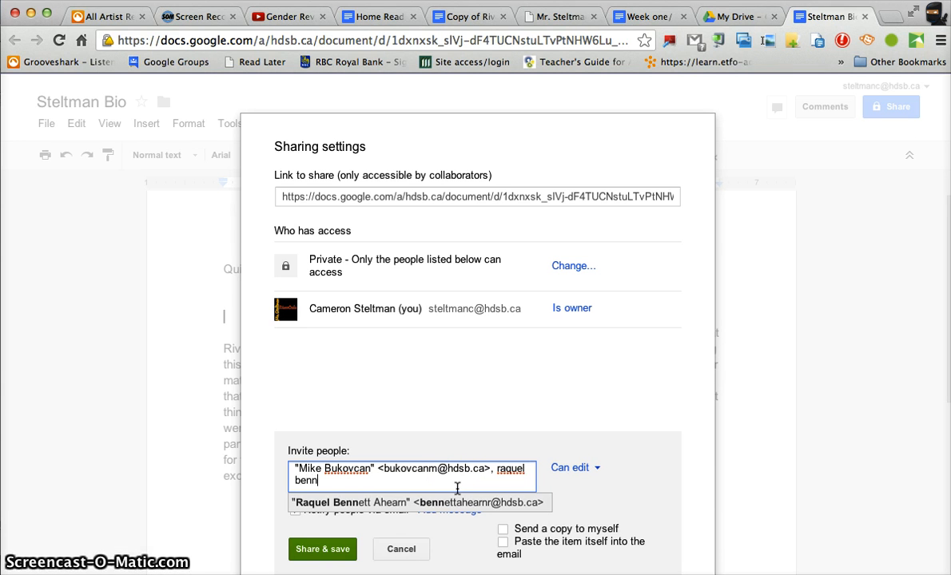
pyautogui.click(420, 501)
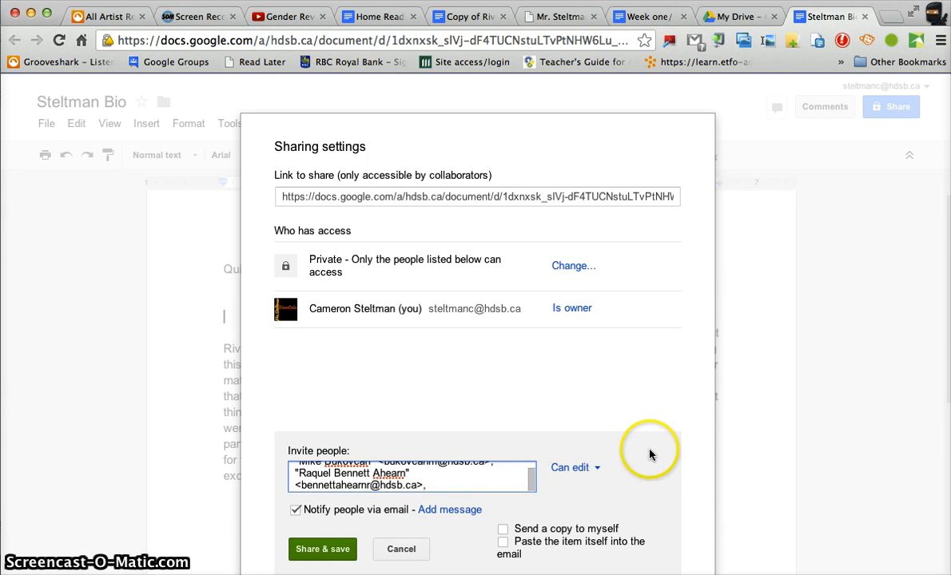
pyautogui.moveTo(460, 524)
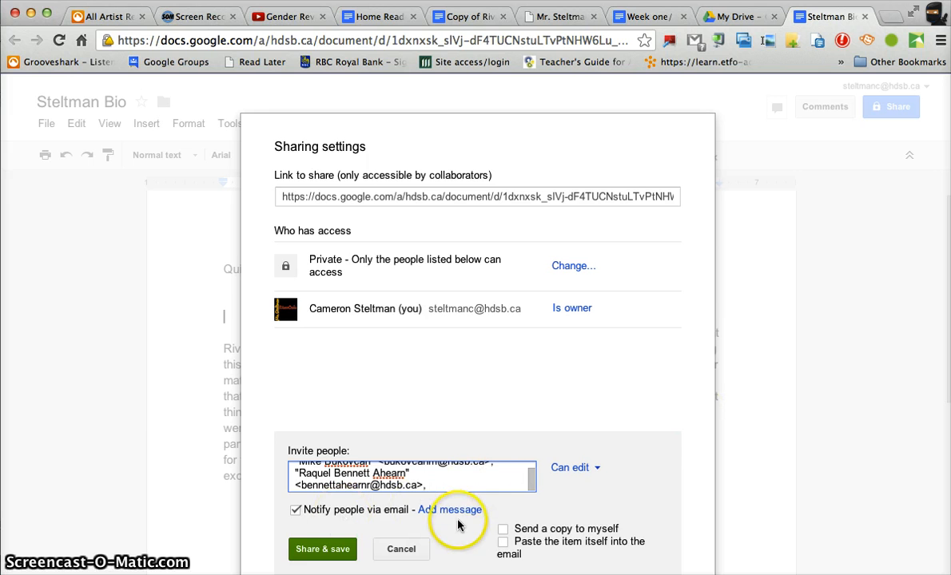
# Step: Add the invitation message 'Here is the link to my bio, I will send a link to the video as well.'
pyautogui.click(451, 510)
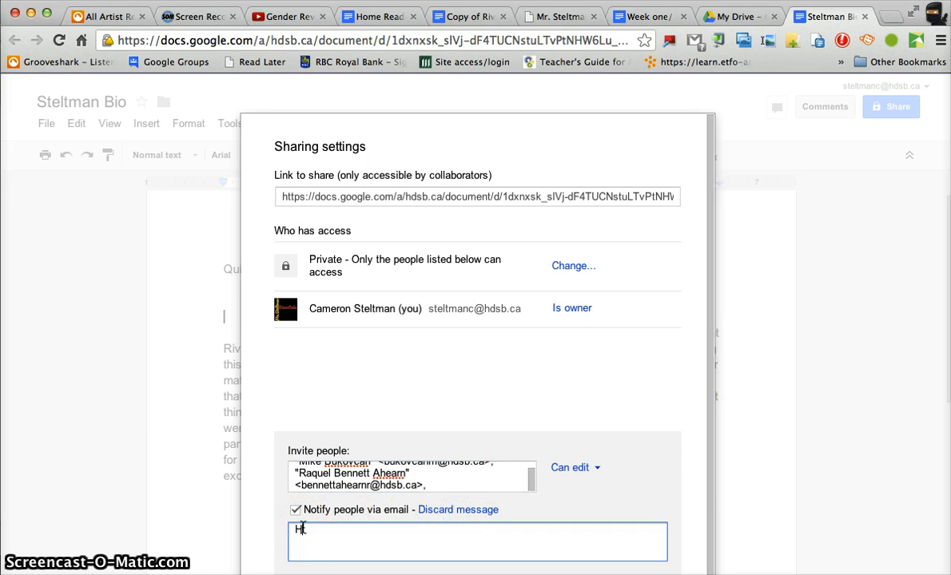
pyautogui.write('ere is the')
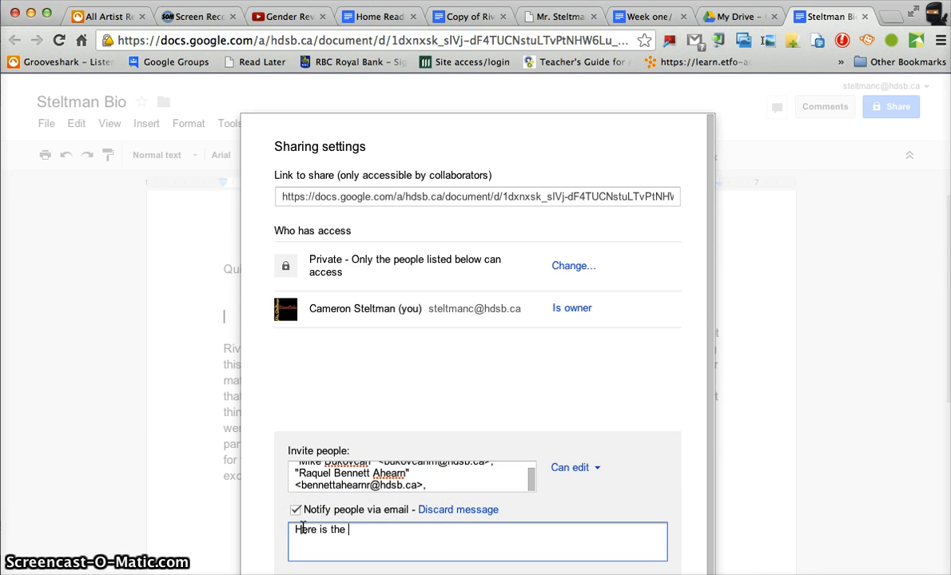
pyautogui.write('link to my bi')
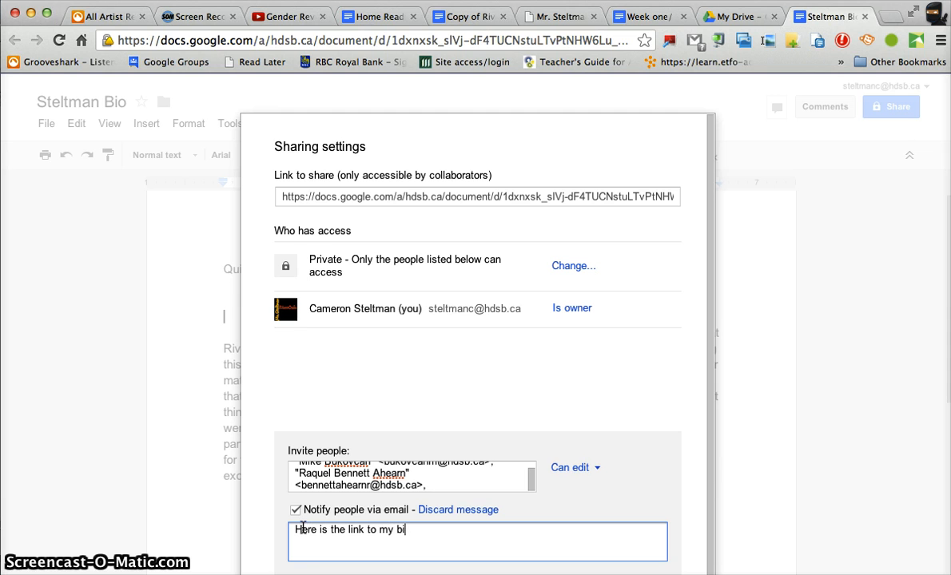
pyautogui.write('o, I will attach')
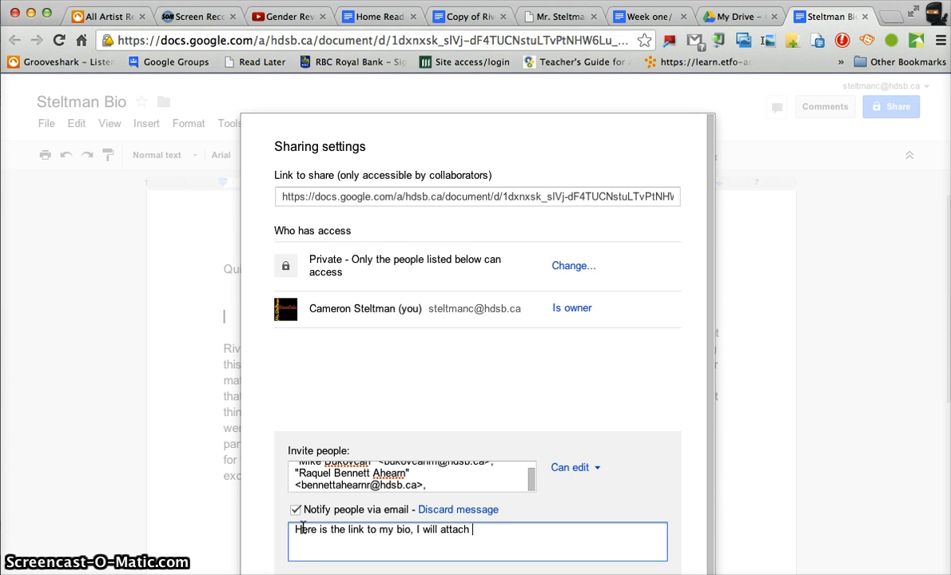
pyautogui.write('send a l')
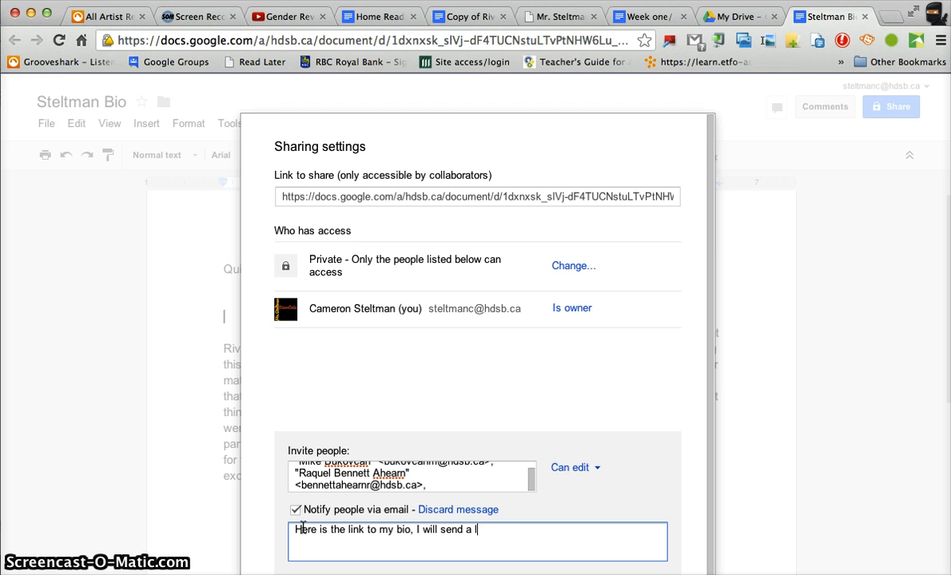
pyautogui.write('link to the vbd')
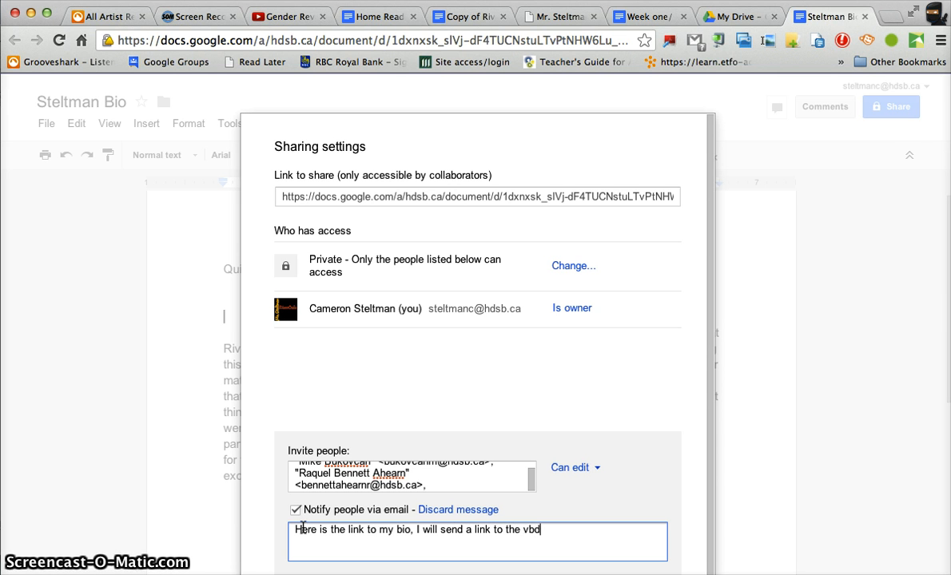
pyautogui.write('video as well.')
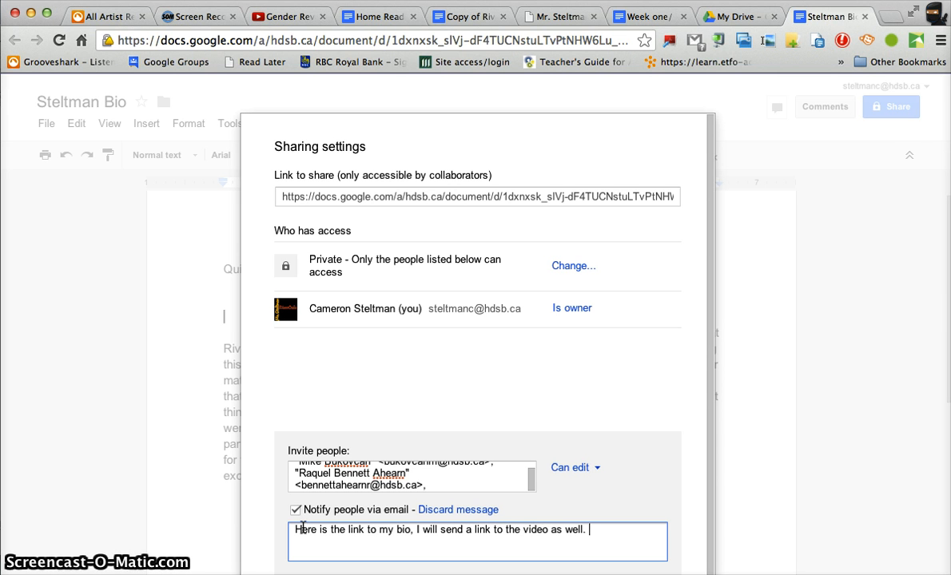
pyautogui.moveTo(575, 529)
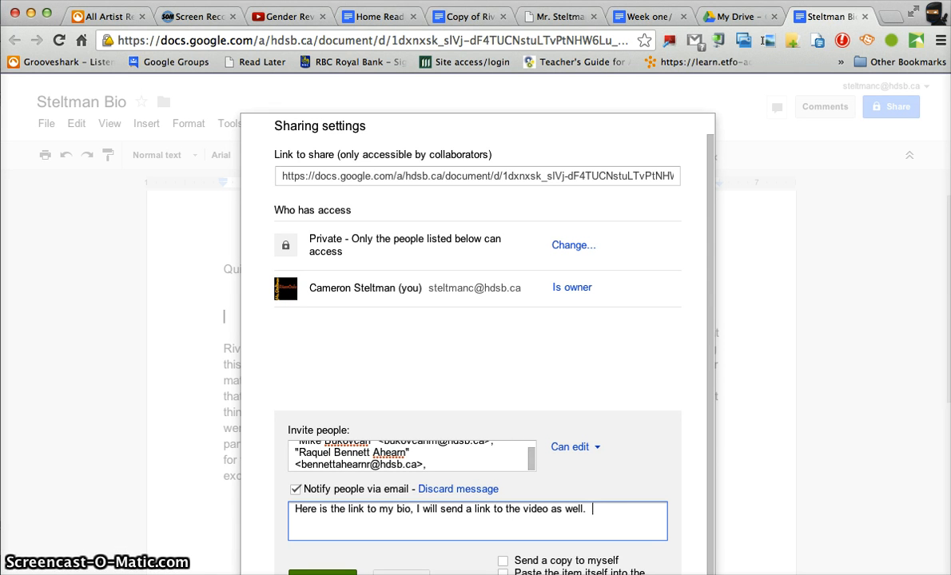
# Step: Send the invitations, confirm the second colleague's Can edit permission, and finish sharing
pyautogui.click(323, 572)
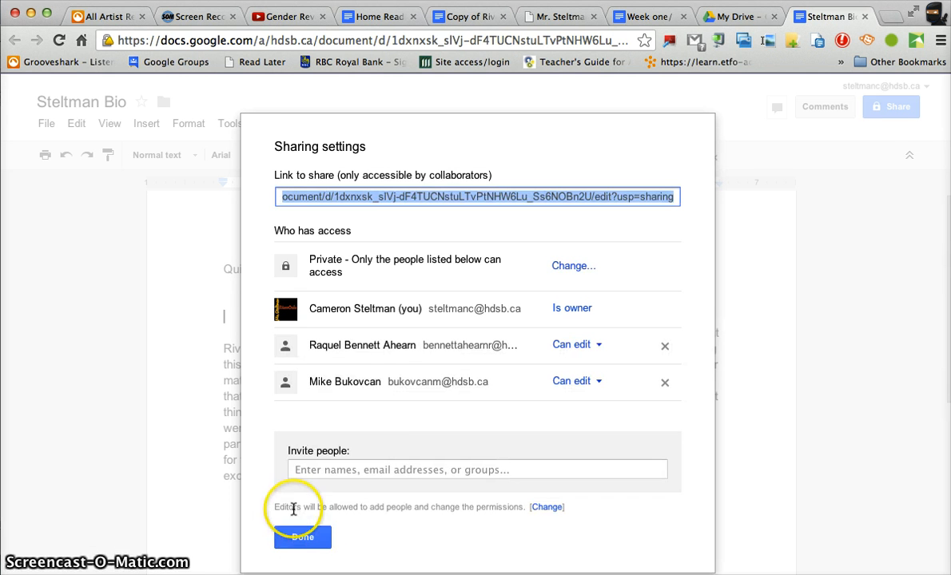
pyautogui.moveTo(611, 351)
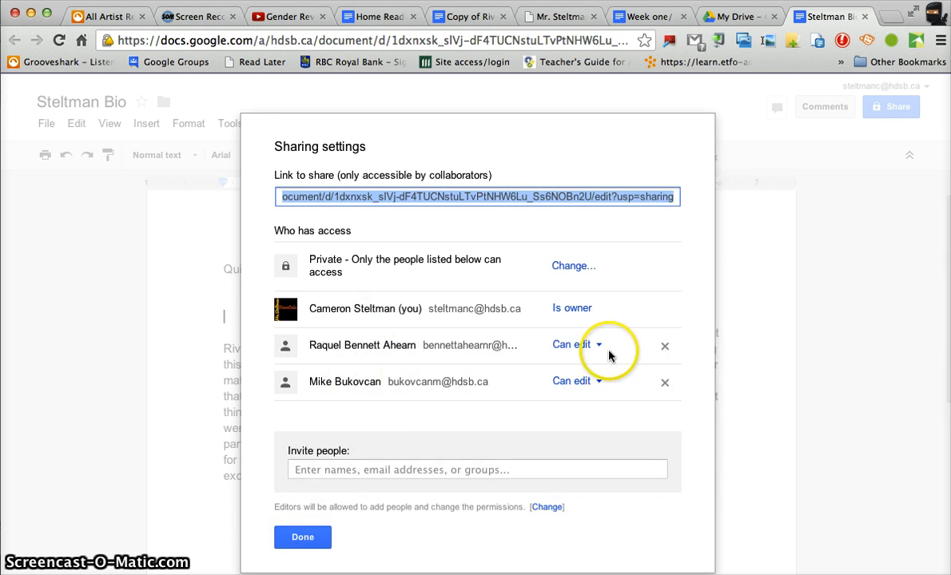
pyautogui.moveTo(575, 380)
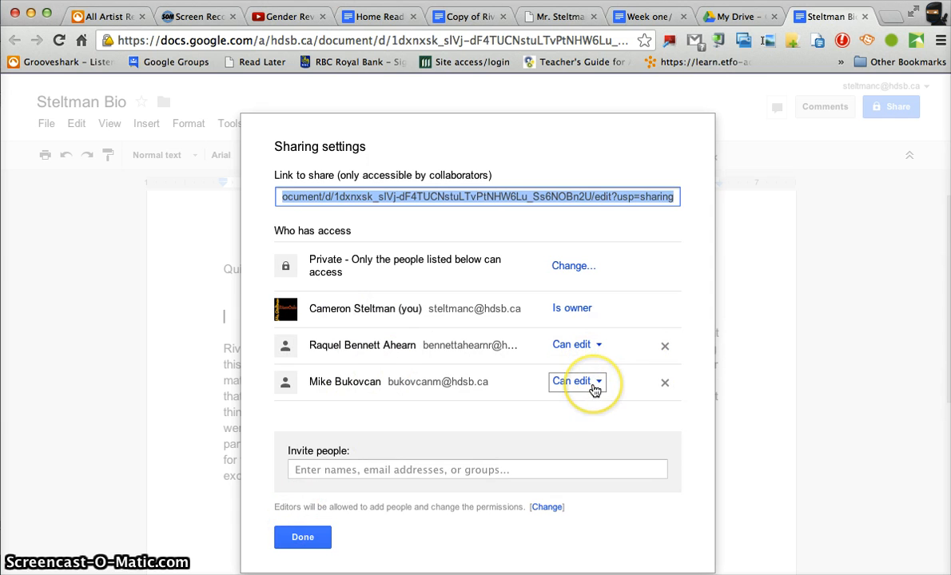
pyautogui.click(572, 380)
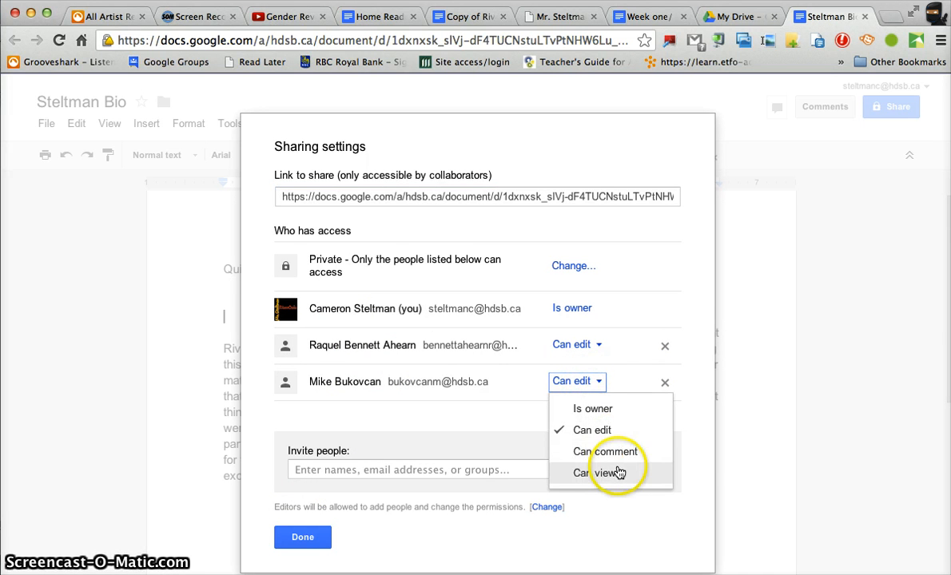
pyautogui.moveTo(604, 451)
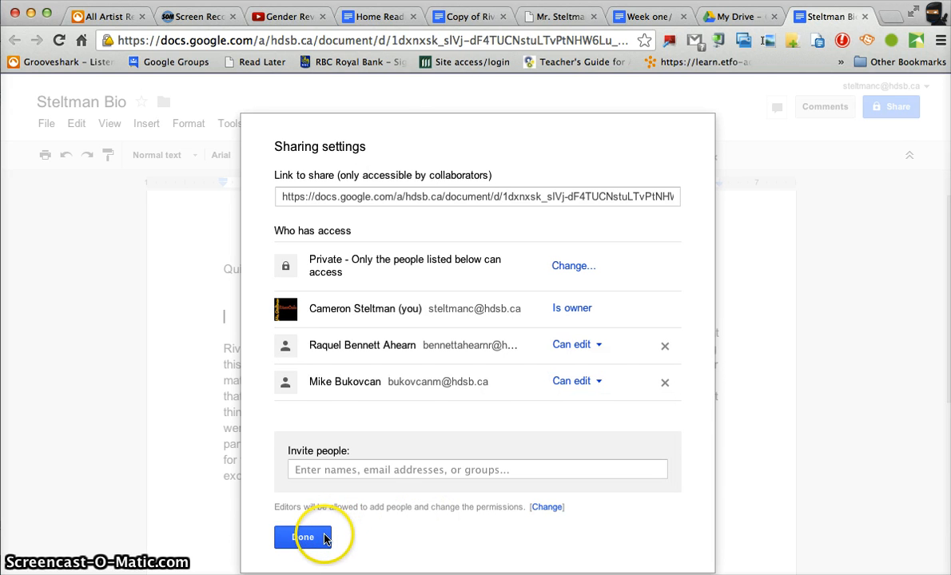
pyautogui.click(302, 536)
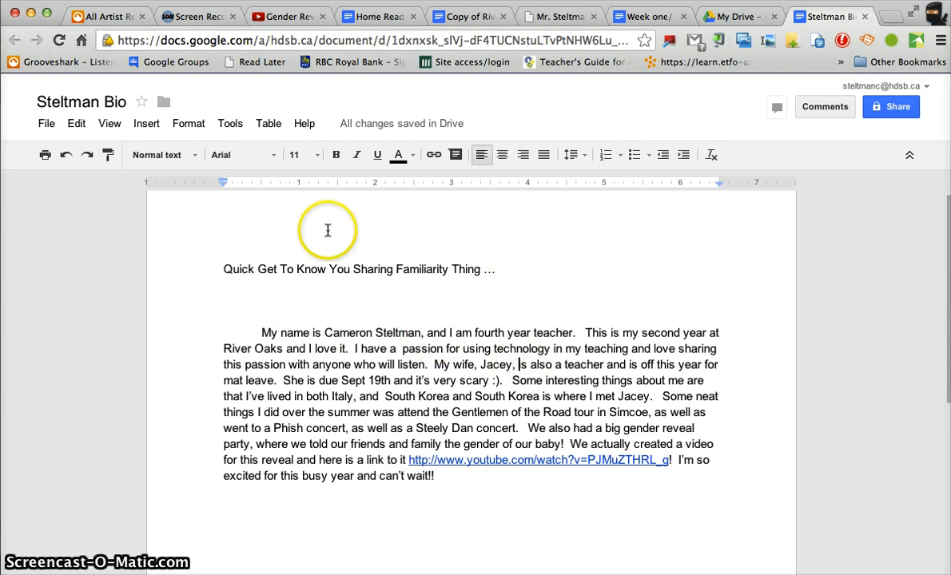
pyautogui.moveTo(476, 329)
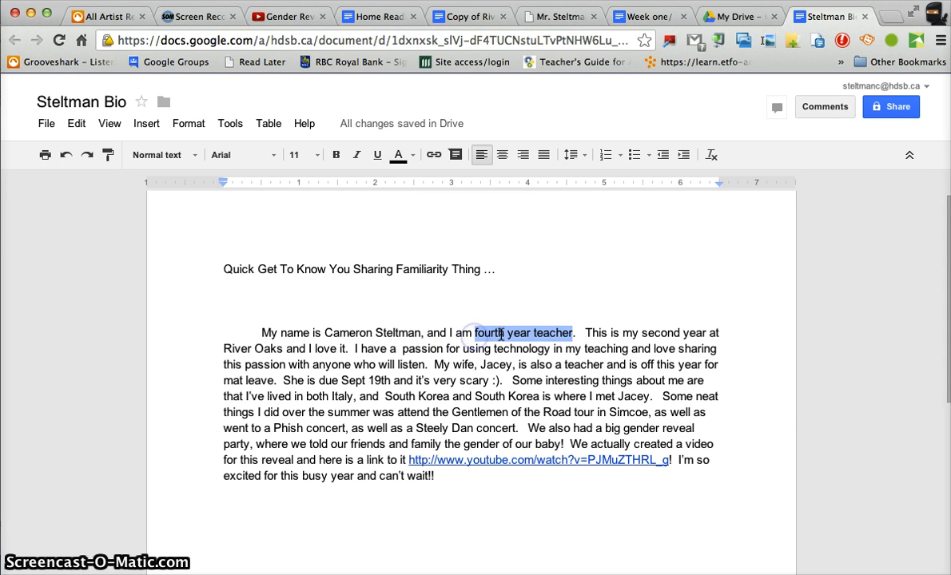
# Step: Post a comment on 'fourth year teacher' reading 'please change to year four teacher'
pyautogui.rightClick(519, 332)
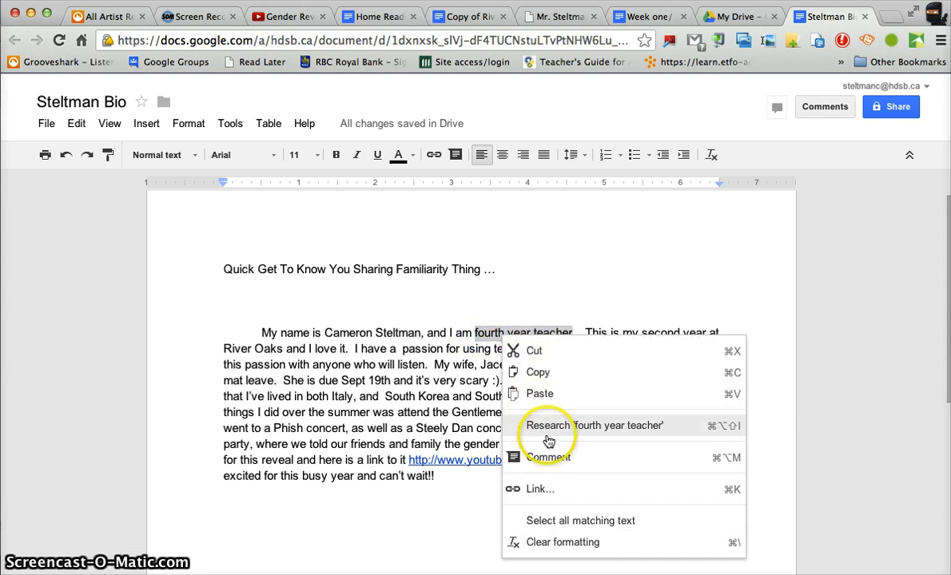
pyautogui.click(547, 457)
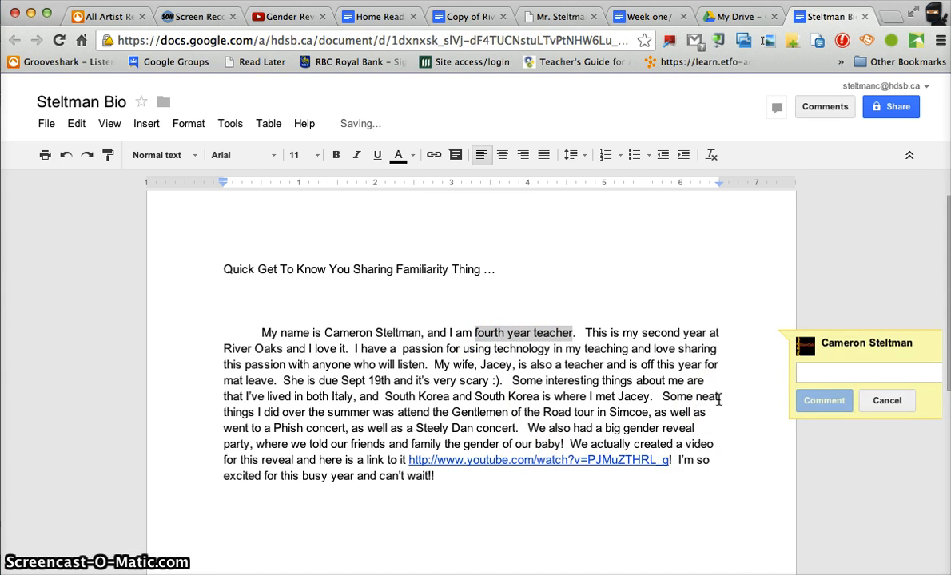
pyautogui.write('please chan')
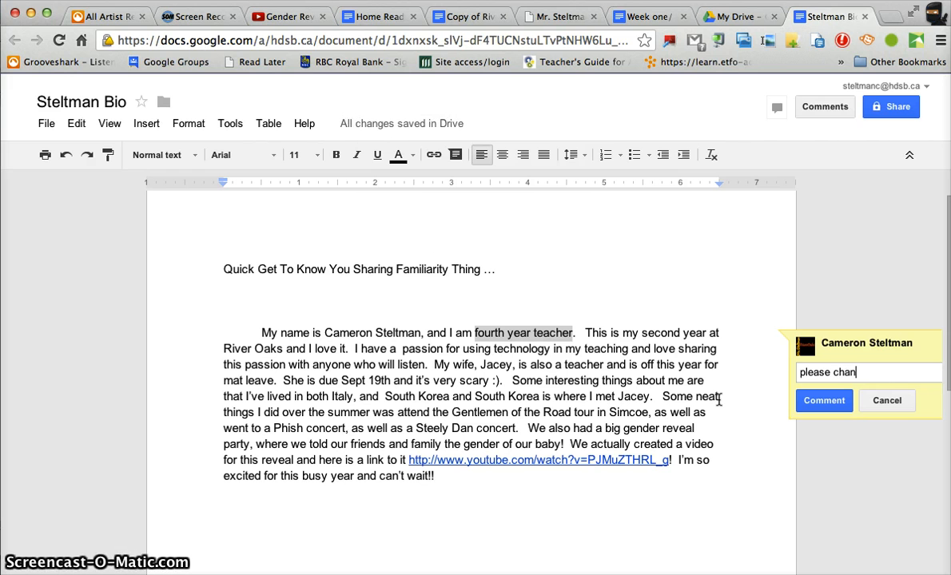
pyautogui.write('ge to year four teacher"')
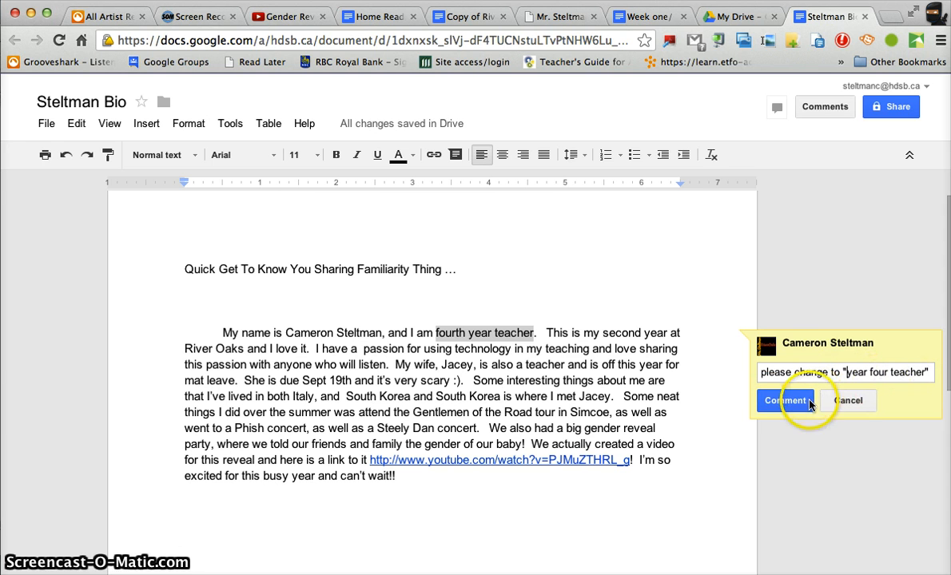
pyautogui.click(783, 400)
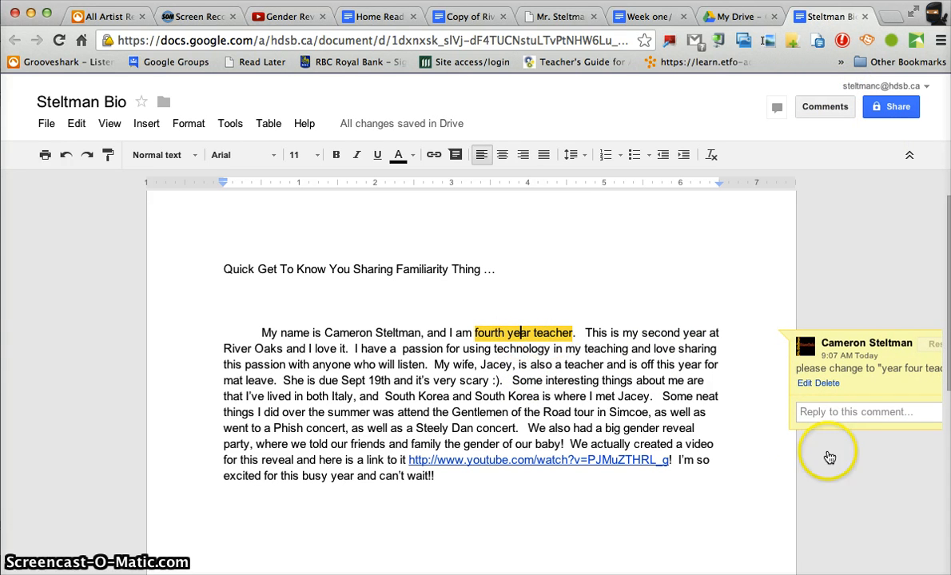
pyautogui.moveTo(524, 332)
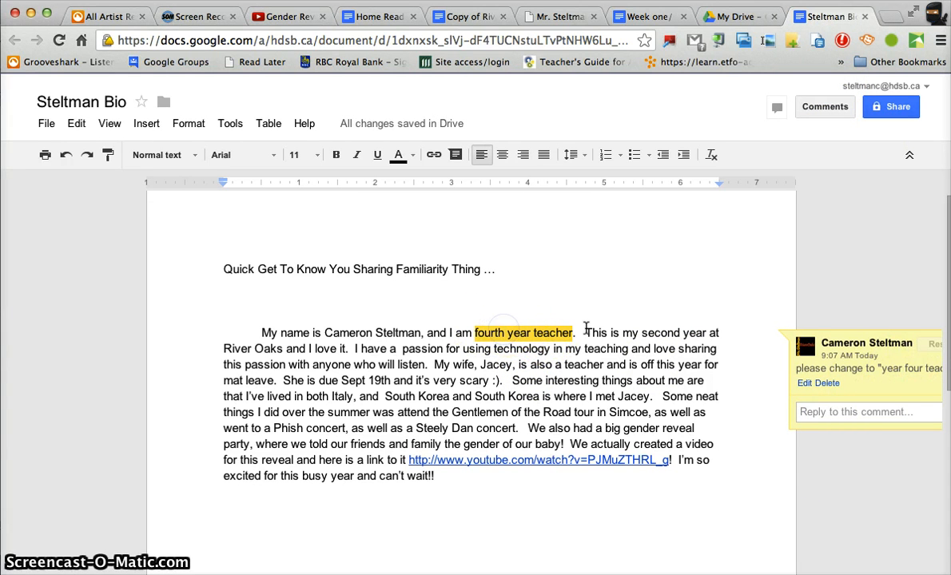
# Step: Remove the commented phrase and reword it so the sentence reads 'fourth year teacher'
pyautogui.press('Backspace')
pyautogui.write('four')
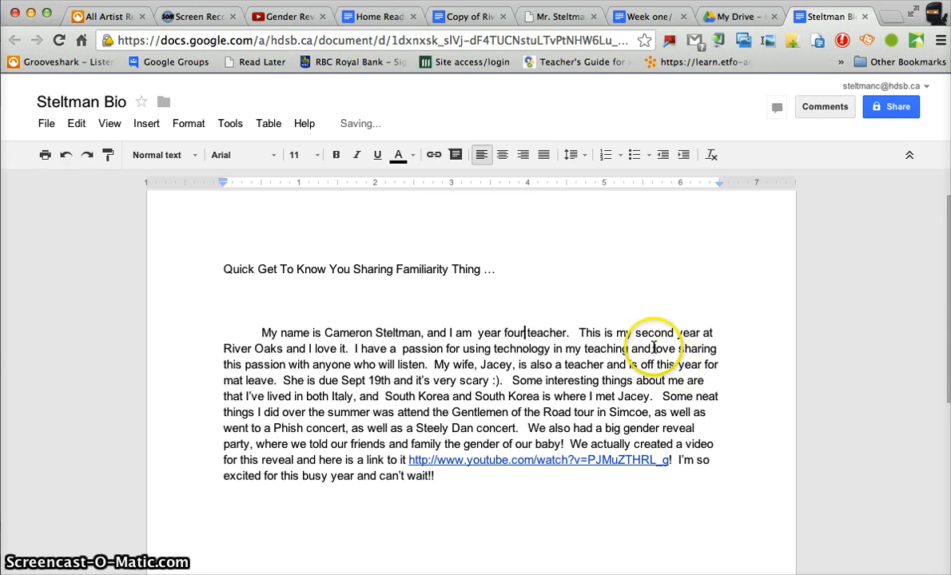
pyautogui.moveTo(325, 301)
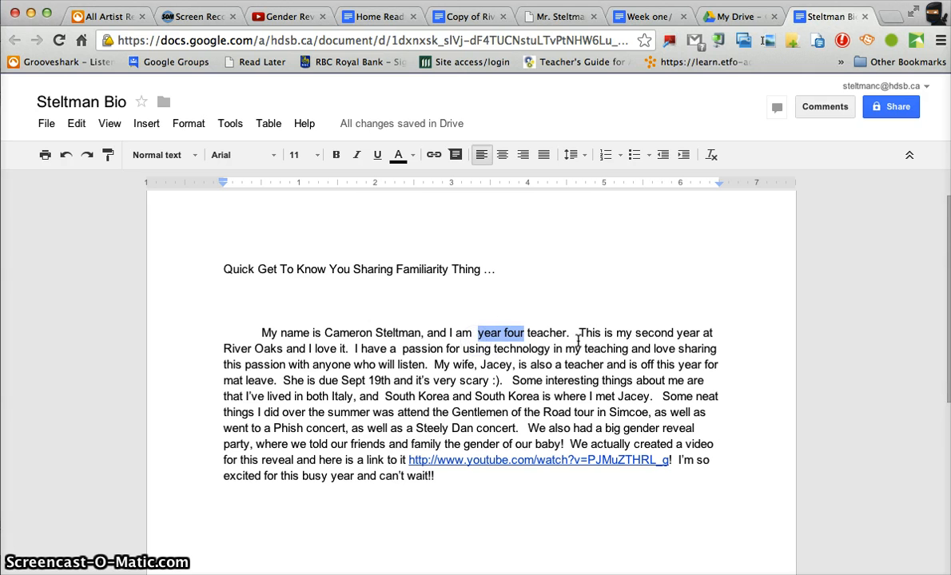
pyautogui.write('fourth')
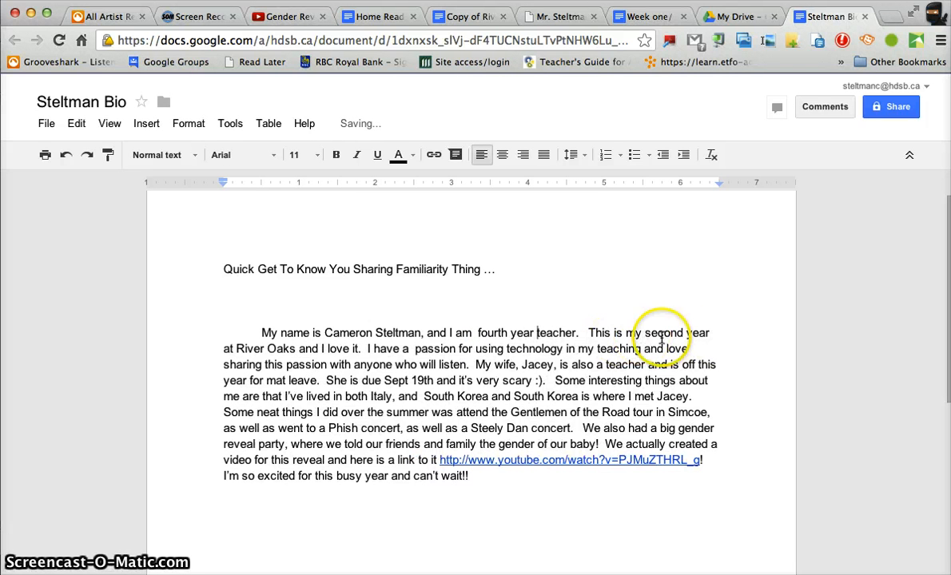
pyautogui.moveTo(722, 259)
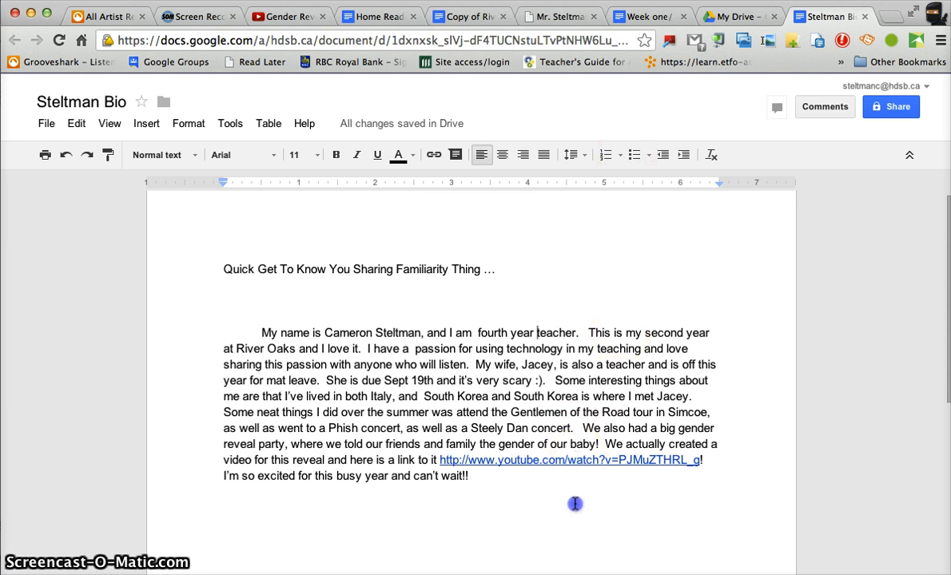
# Step: Add the closing line 'Questions, Comments, Ideas, Lessons' below the bio paragraph
pyautogui.write('Questio')
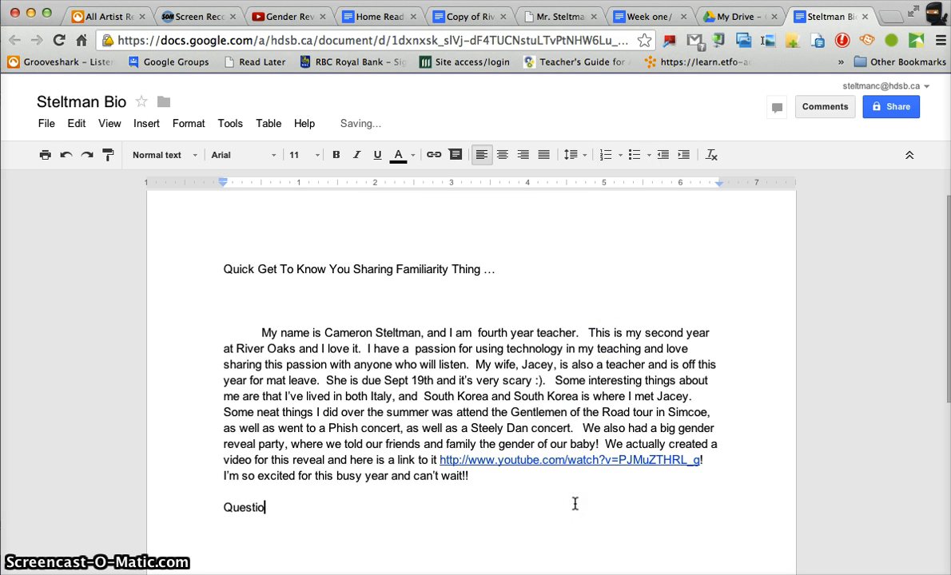
pyautogui.write('ns, C')
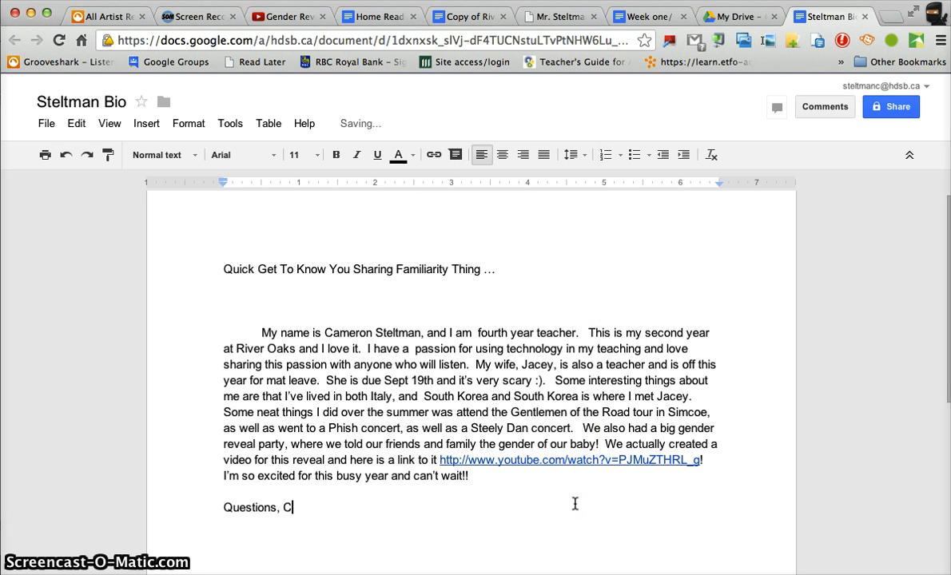
pyautogui.write('omments,')
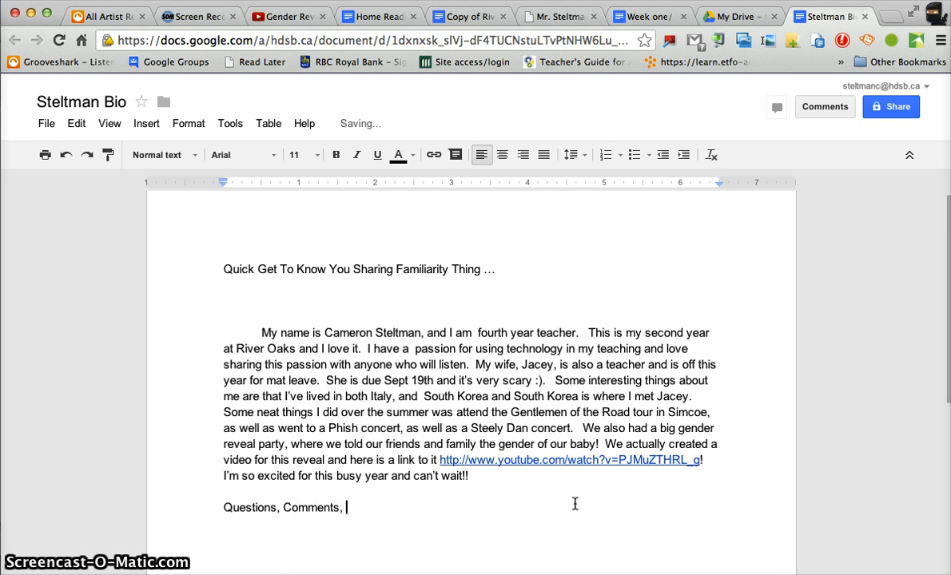
pyautogui.write('Ideas,')
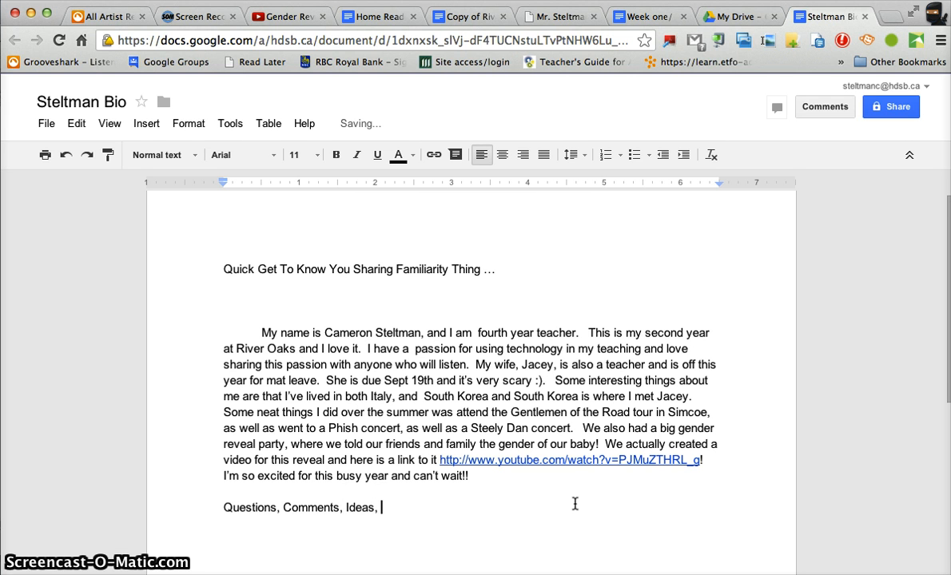
pyautogui.write('Gr')
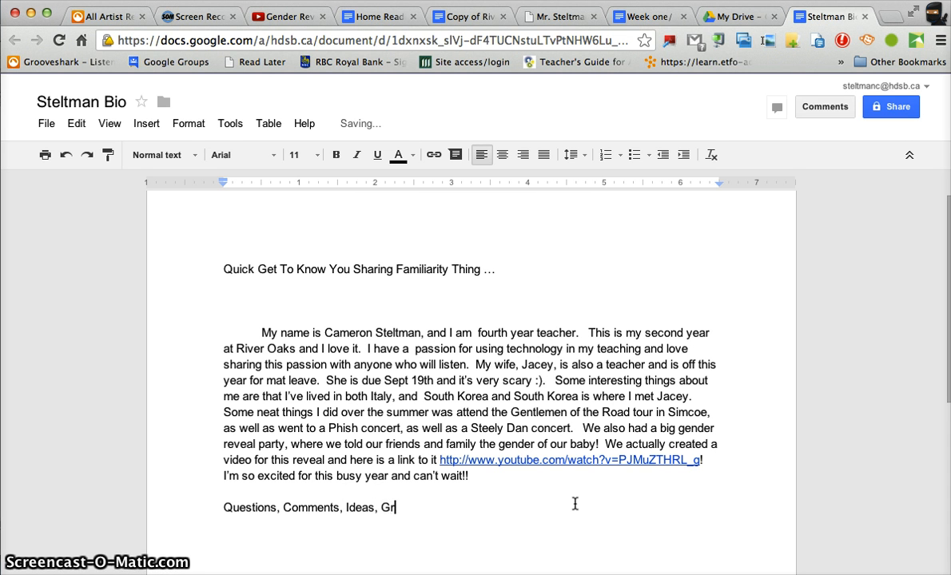
pyautogui.write('essons')
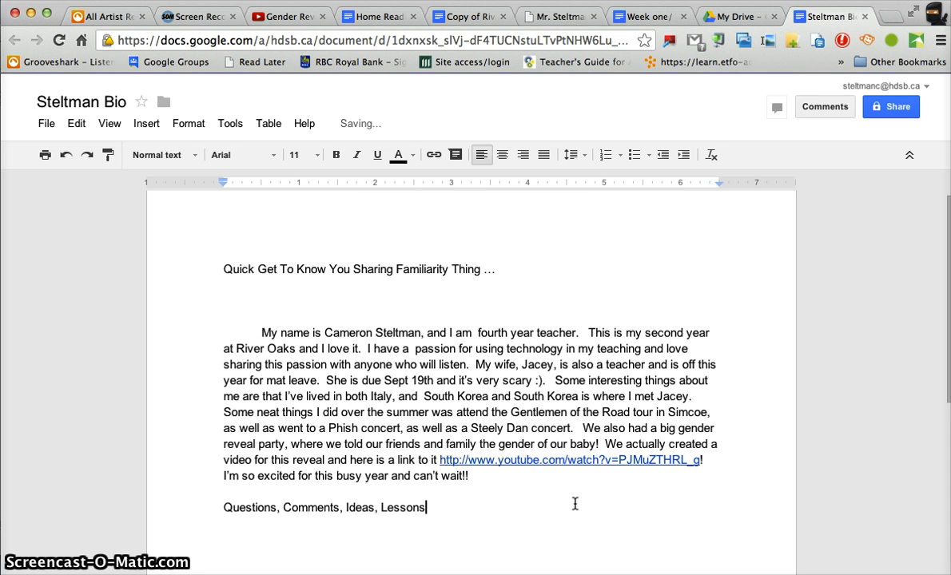